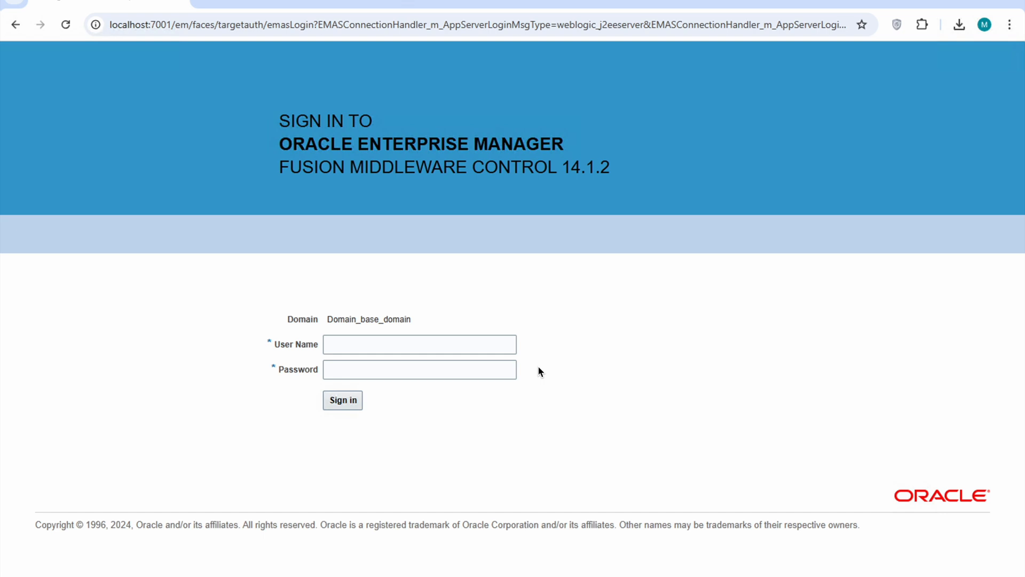
{"action": "mouse_move", "coordinate": [870, 99]}
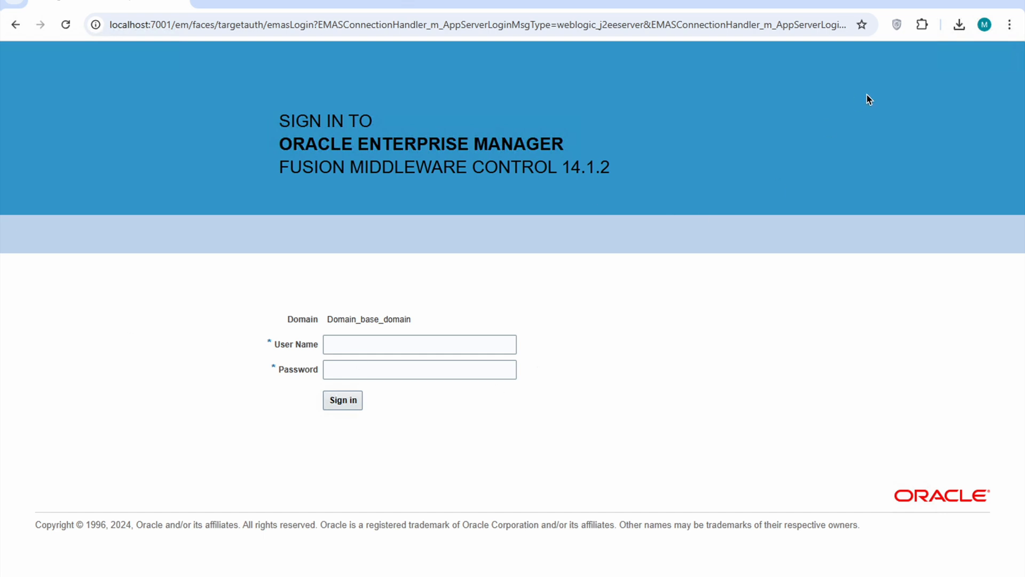
{"action": "mouse_move", "coordinate": [810, 128]}
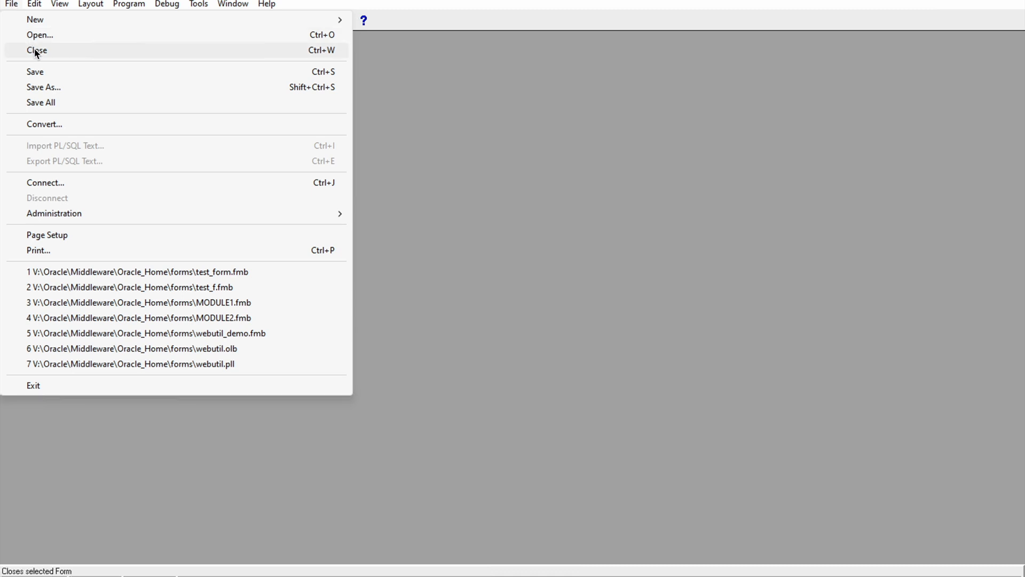
Close the current form and open test_form.fmb.
{"action": "left_click", "coordinate": [36, 50]}
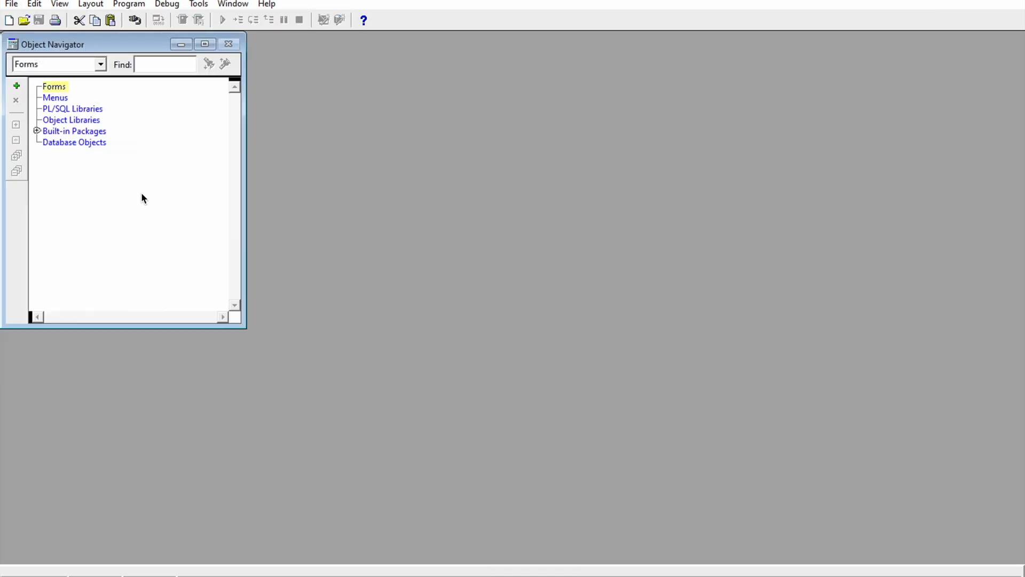
{"action": "mouse_move", "coordinate": [24, 21]}
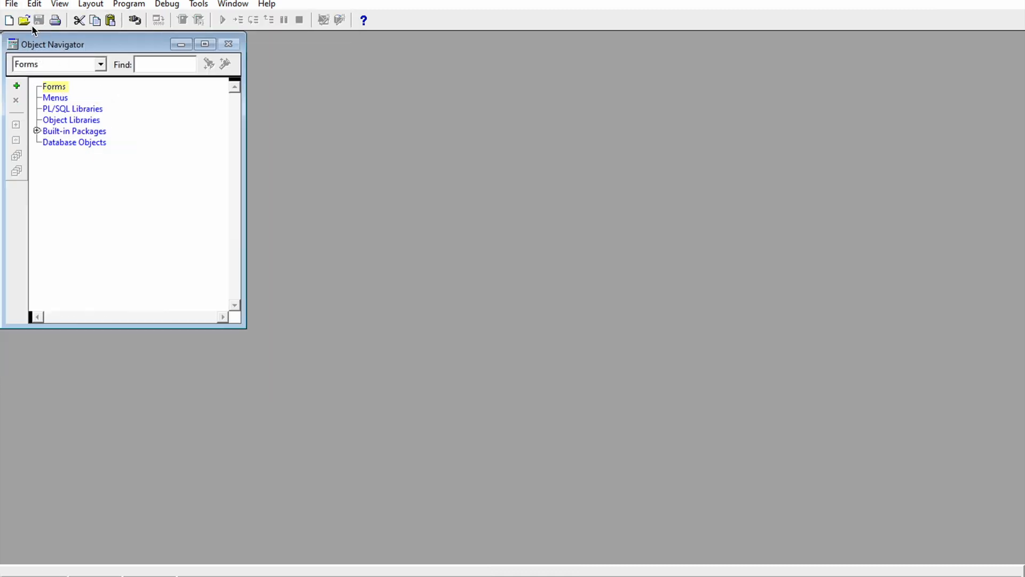
{"action": "left_click", "coordinate": [24, 19]}
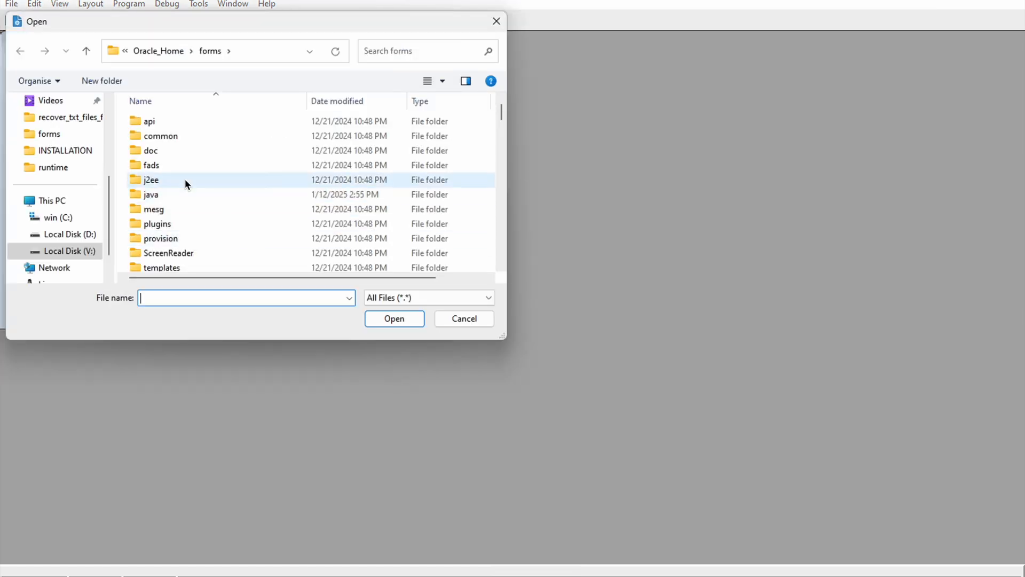
{"action": "type", "text": "te"}
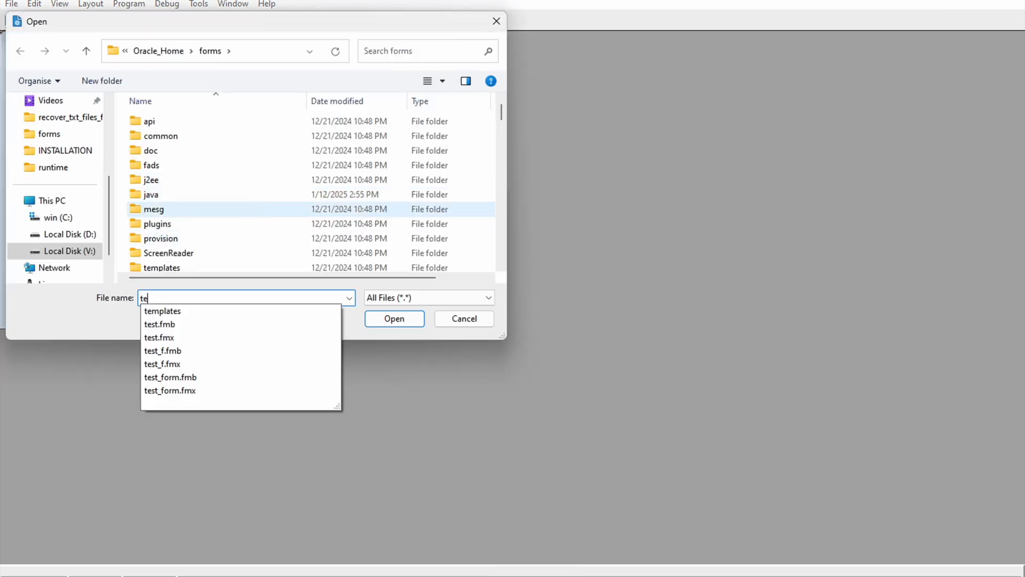
{"action": "type", "text": "st"}
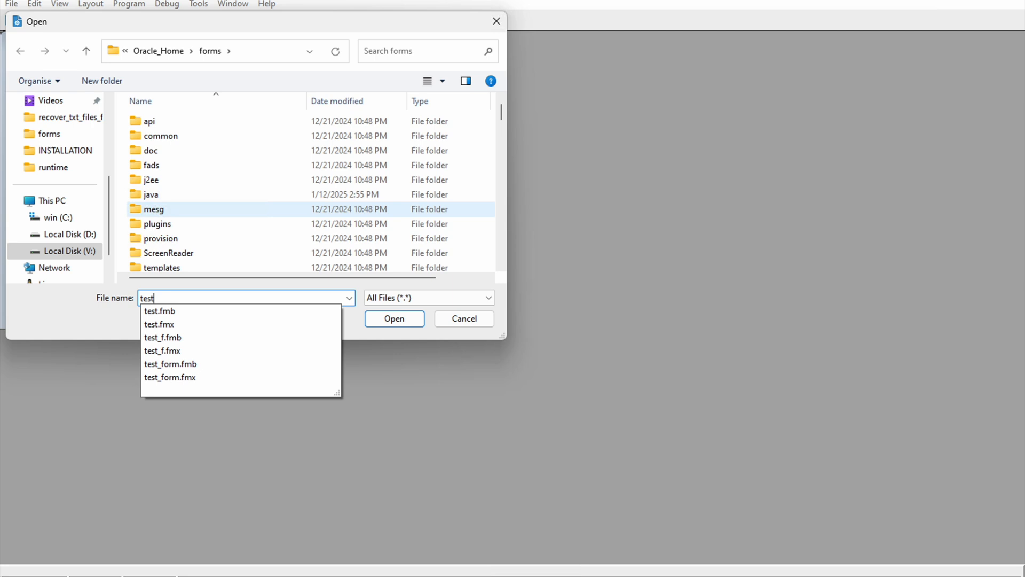
{"action": "left_click", "coordinate": [393, 318]}
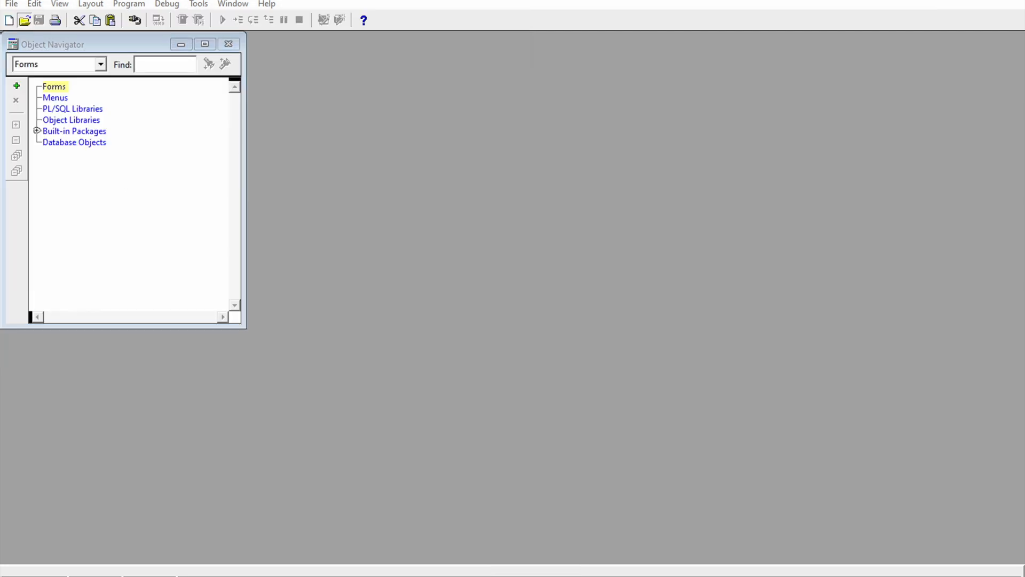
Expand TEST_FORM, its Data Blocks and Canvases in the Object Navigator.
{"action": "left_click", "coordinate": [16, 87]}
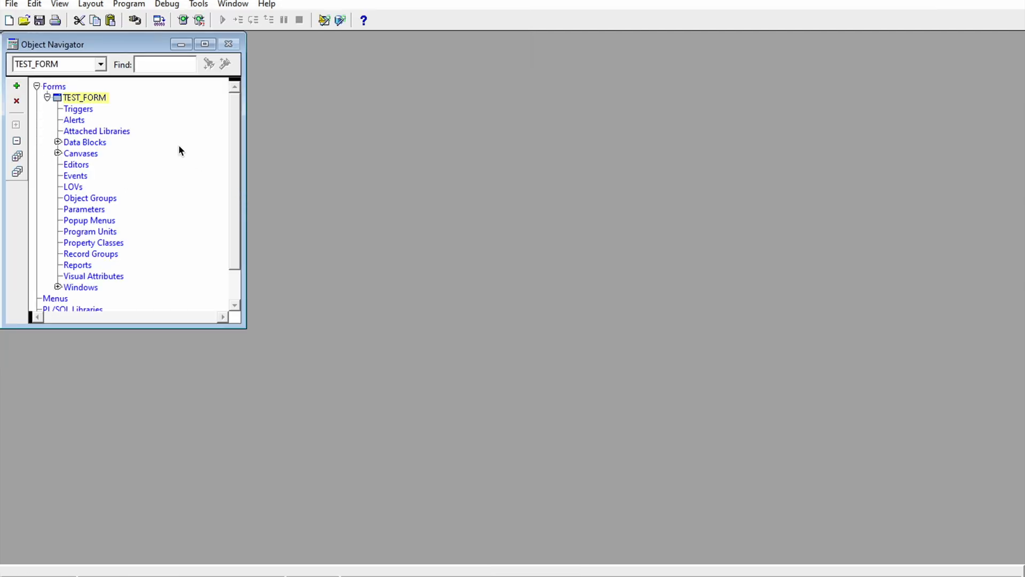
{"action": "left_click", "coordinate": [57, 142]}
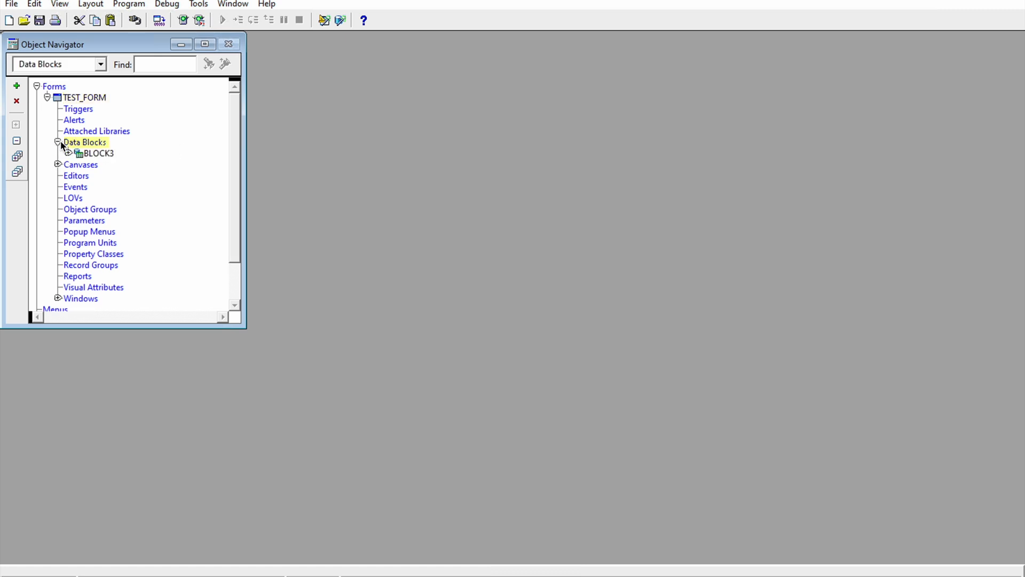
{"action": "left_click", "coordinate": [58, 164]}
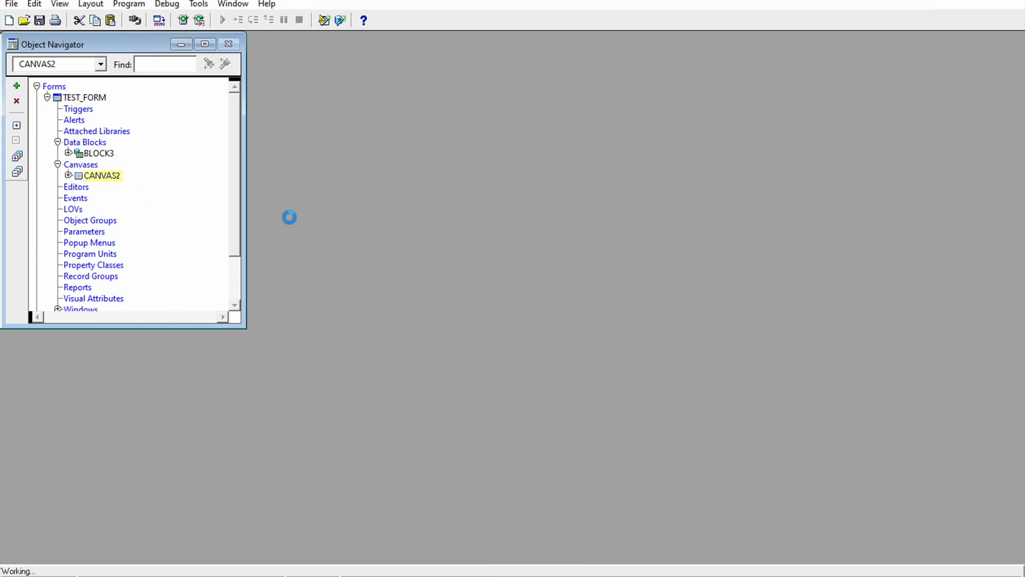
Open CANVAS2 in the Layout Editor and connect the builder to database freepdb1.
{"action": "double_click", "coordinate": [102, 175]}
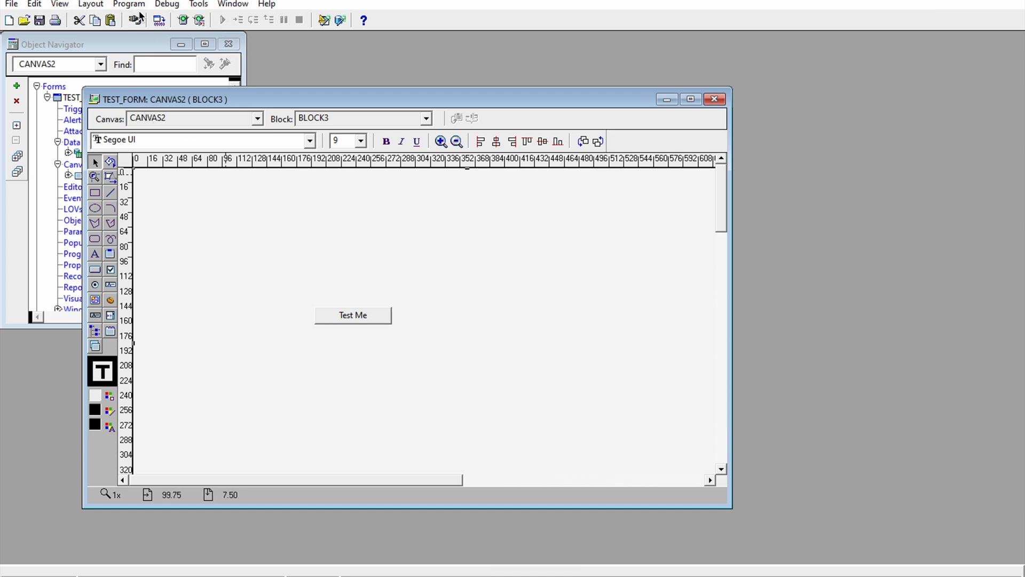
{"action": "left_click", "coordinate": [222, 19]}
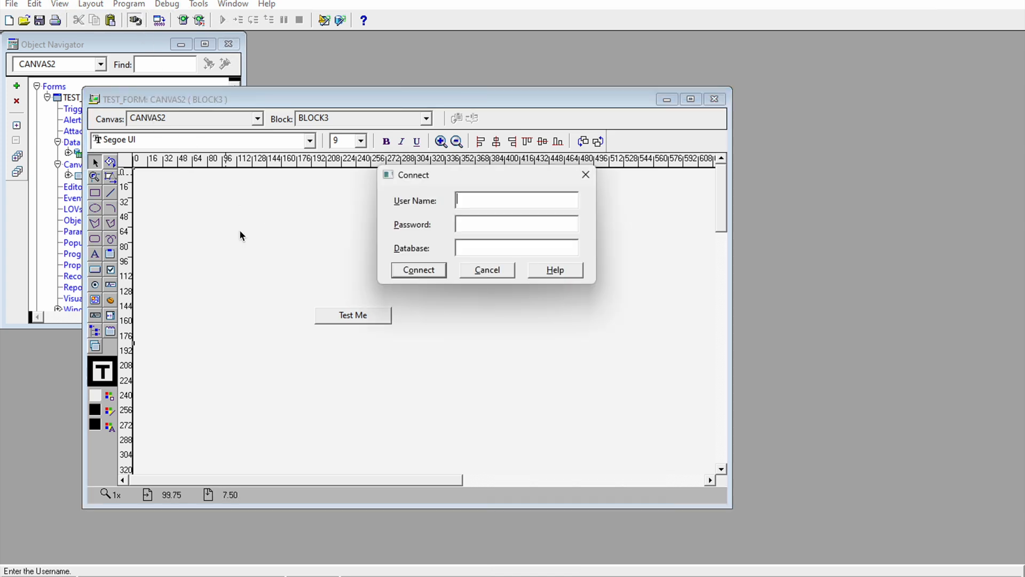
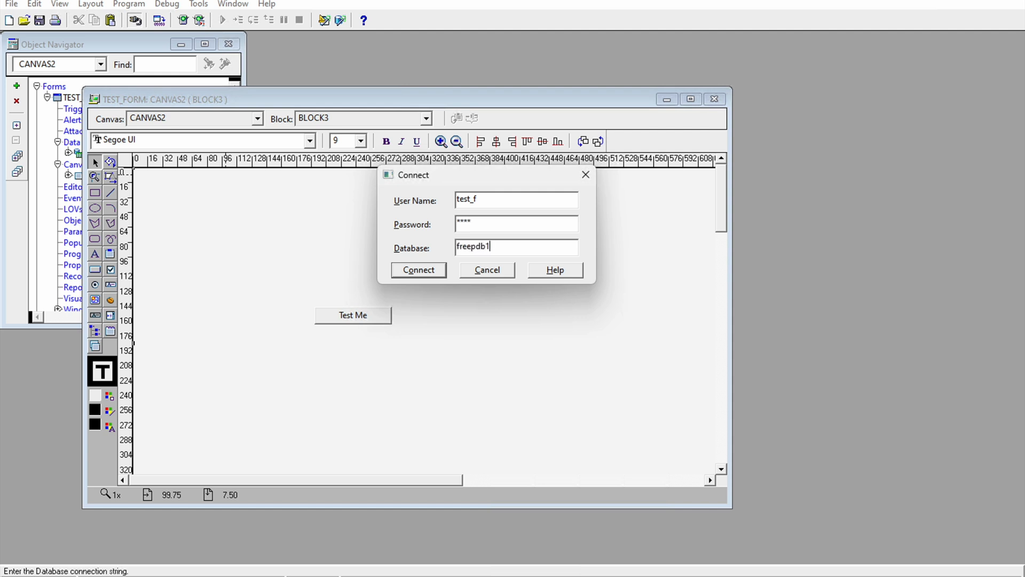
{"action": "left_click", "coordinate": [417, 269]}
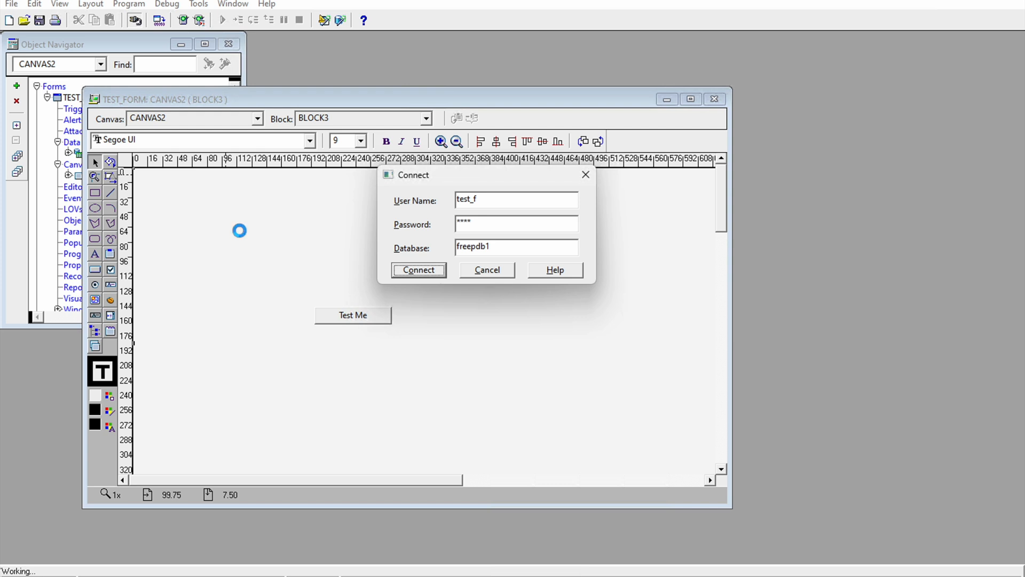
{"action": "left_click", "coordinate": [417, 269]}
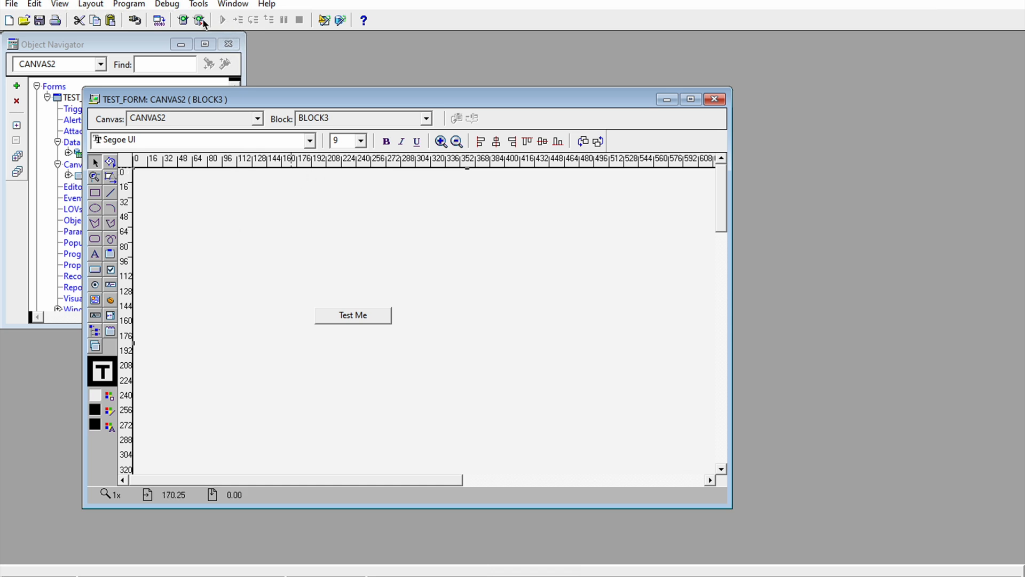
Run TEST_FORM to check its Test Me button, then close the runtime.
{"action": "left_click", "coordinate": [197, 20]}
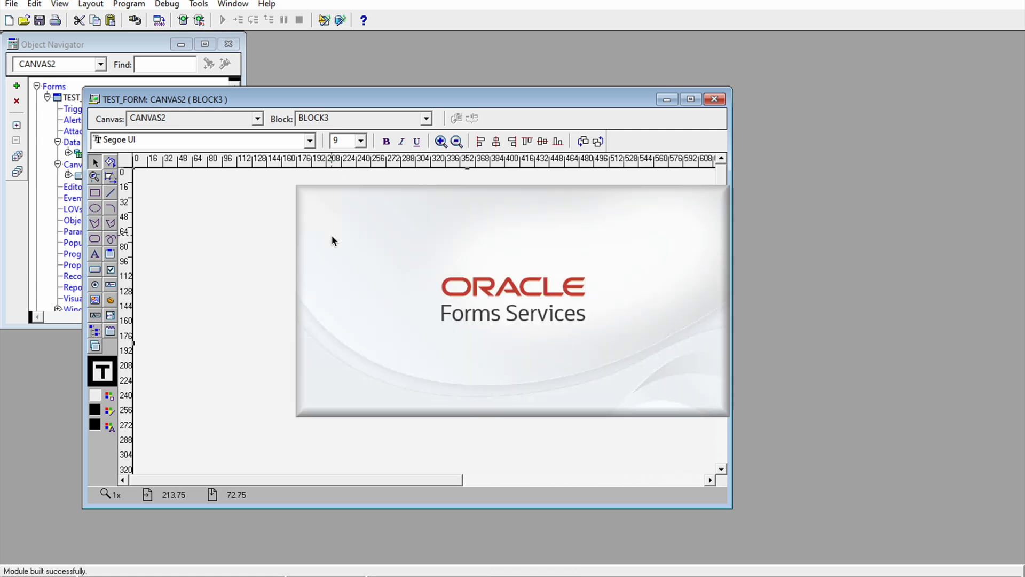
{"action": "left_click", "coordinate": [222, 19]}
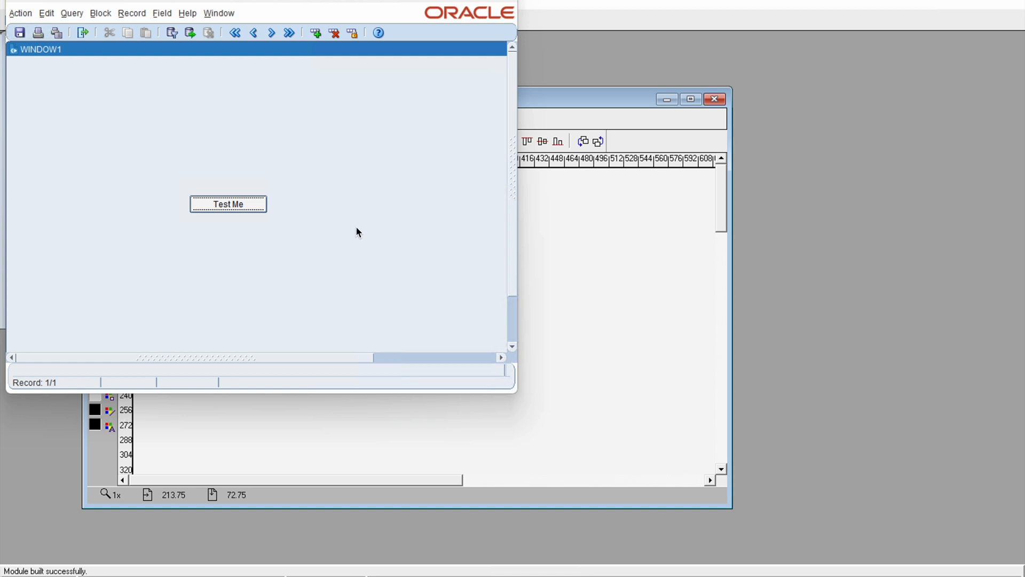
{"action": "mouse_move", "coordinate": [251, 206]}
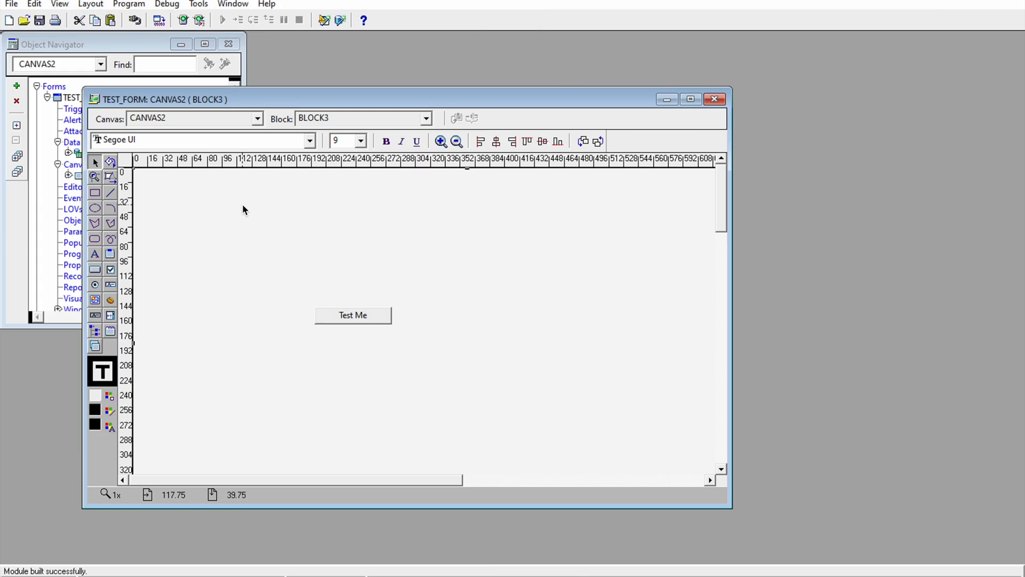
{"action": "mouse_move", "coordinate": [263, 265]}
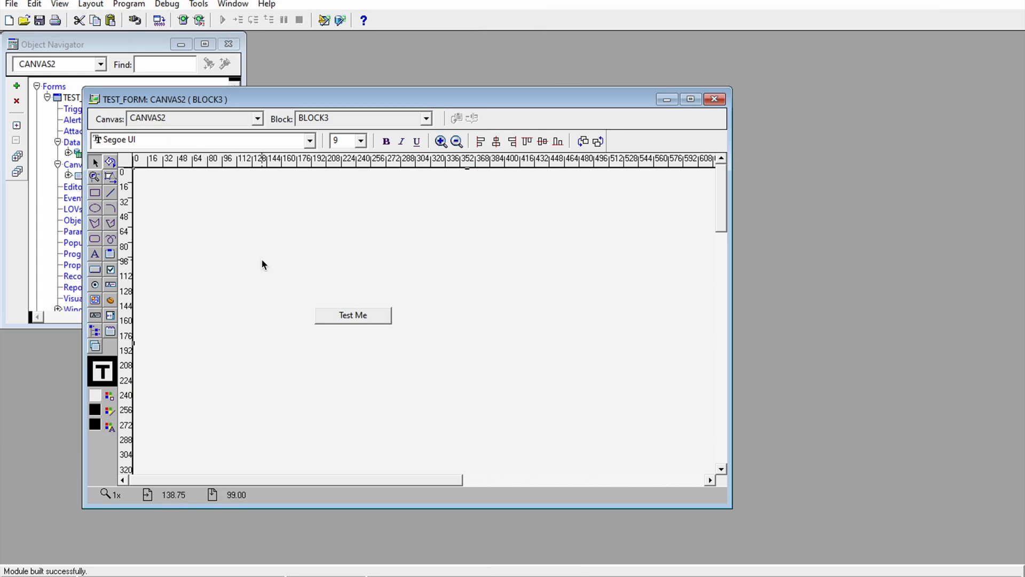
{"action": "mouse_move", "coordinate": [330, 251]}
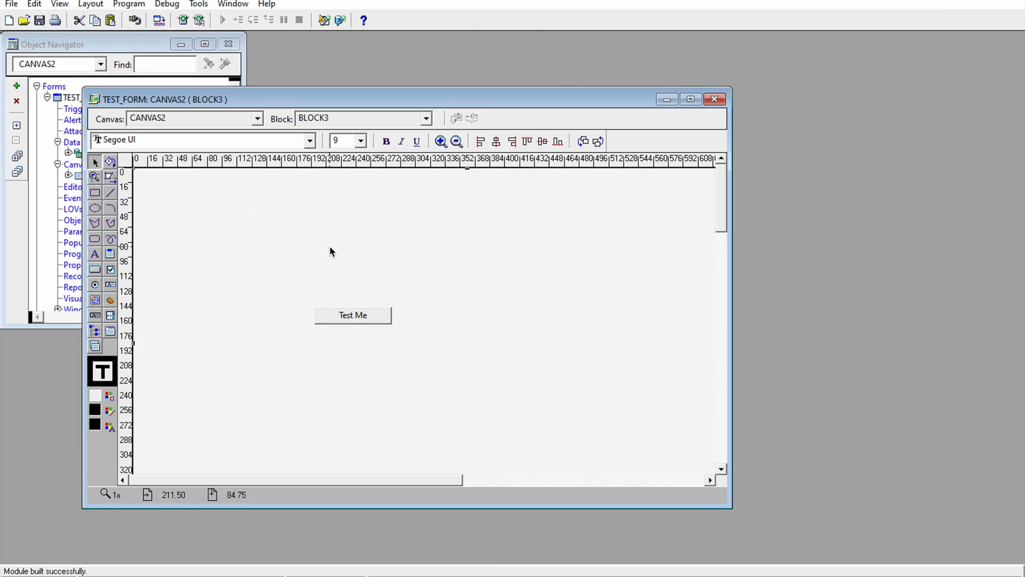
{"action": "mouse_move", "coordinate": [521, 293]}
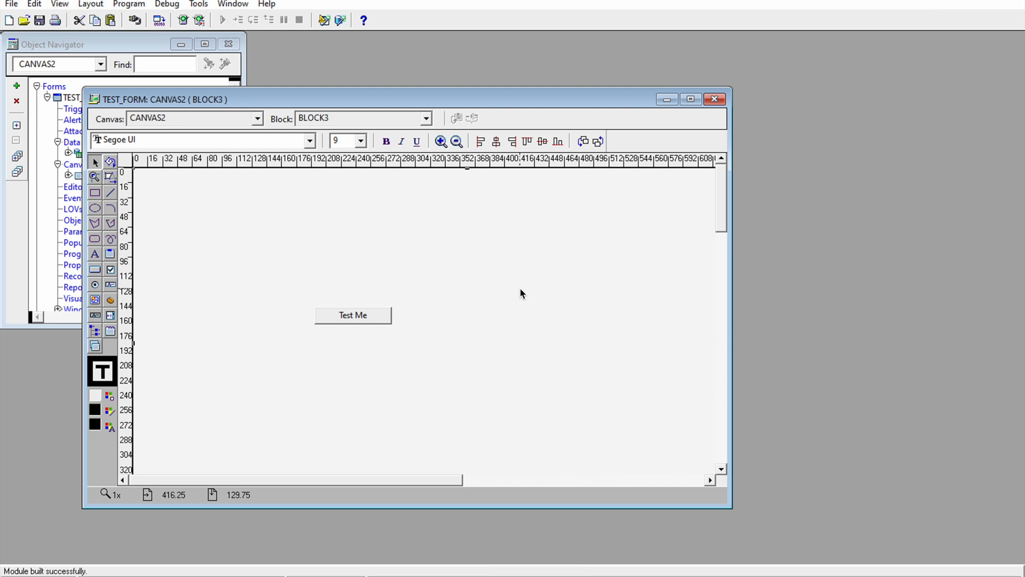
{"action": "mouse_move", "coordinate": [463, 392]}
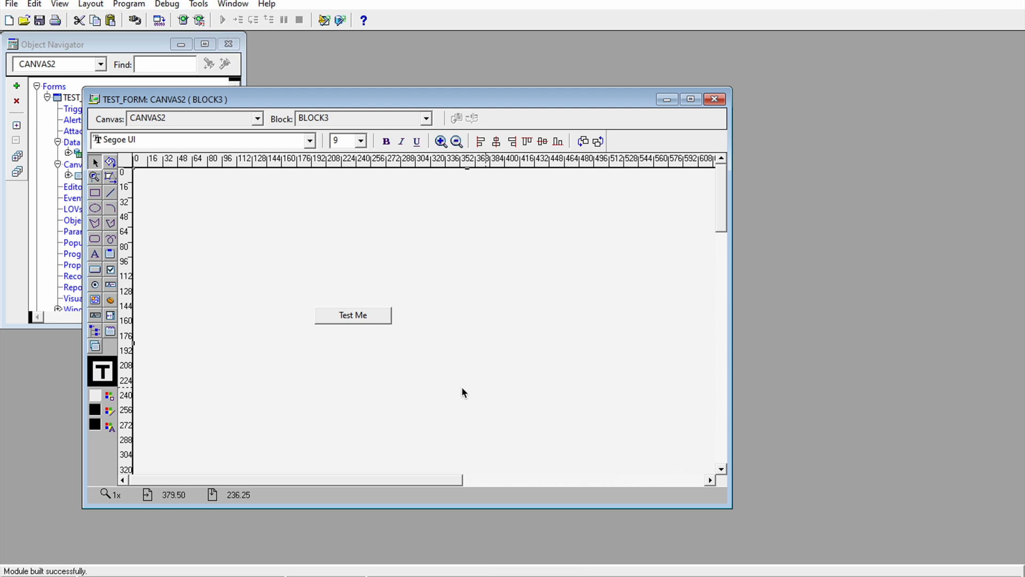
{"action": "mouse_move", "coordinate": [579, 298]}
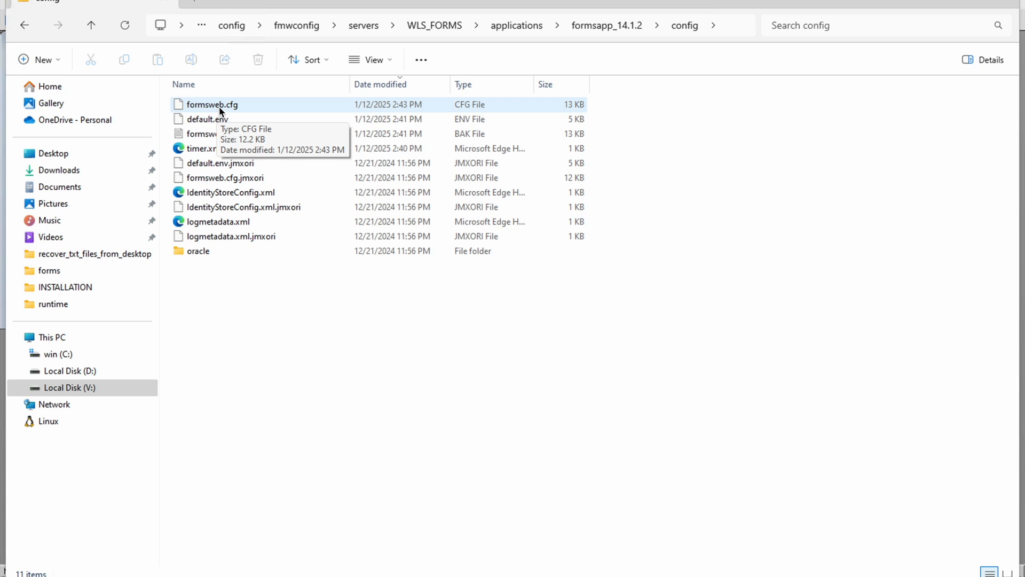
Open formsweb.cfg from the formsapp_14.1.2 config folder in the text editor.
{"action": "right_click", "coordinate": [211, 105]}
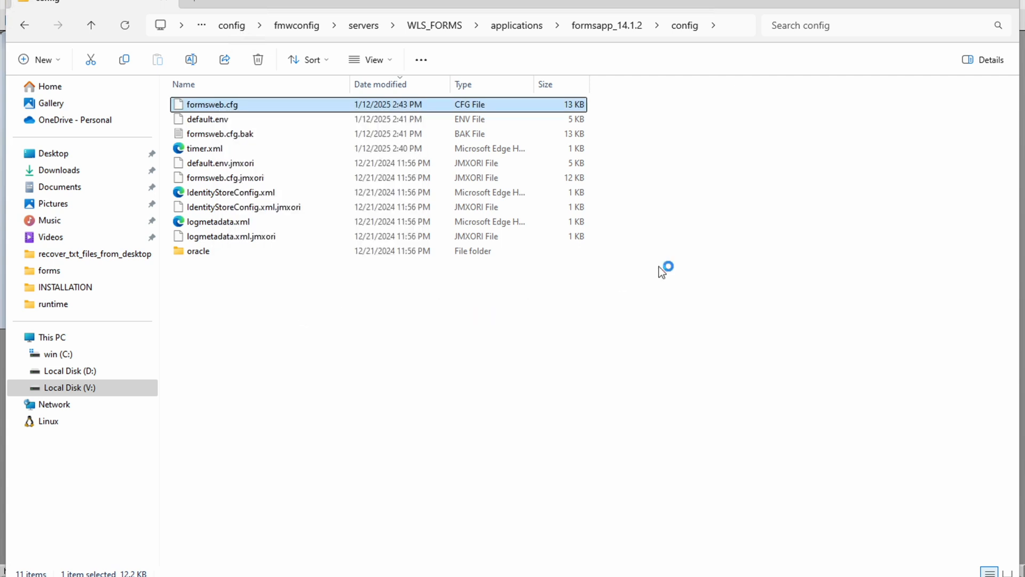
{"action": "double_click", "coordinate": [211, 105]}
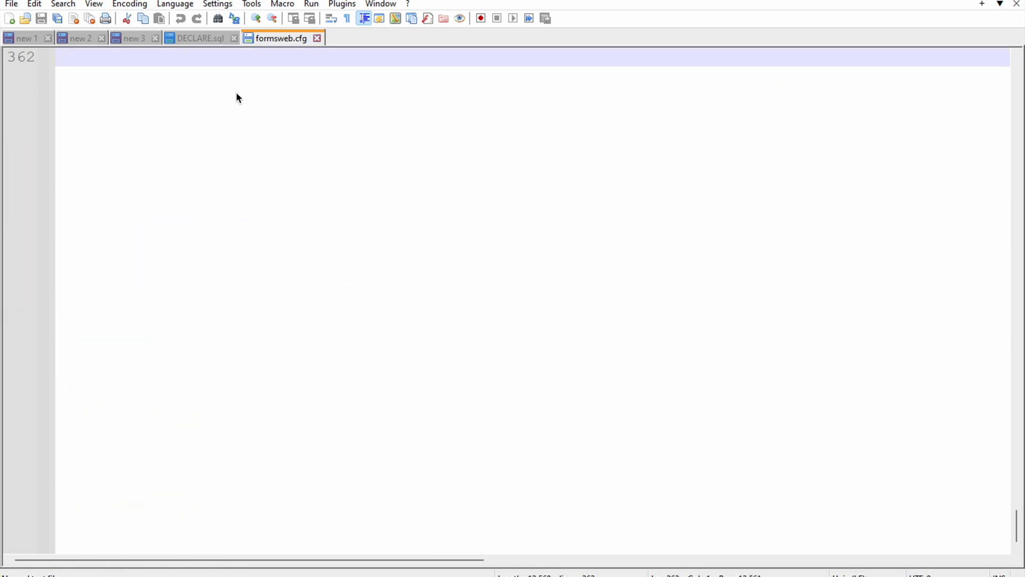
Add a [test_form_standard] section header at the end of formsweb.cfg.
{"action": "type", "text": "[]"}
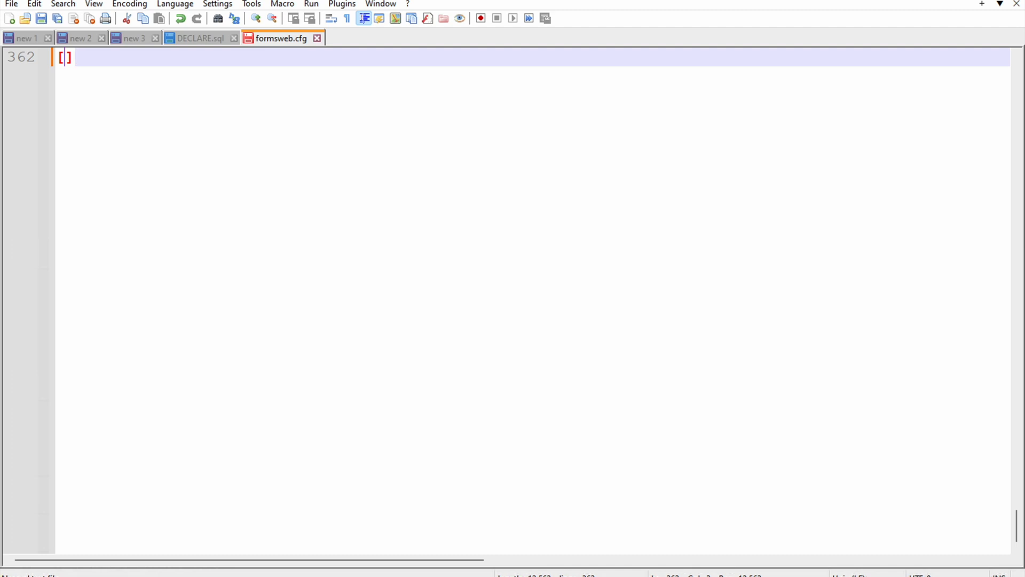
{"action": "mouse_move", "coordinate": [245, 117]}
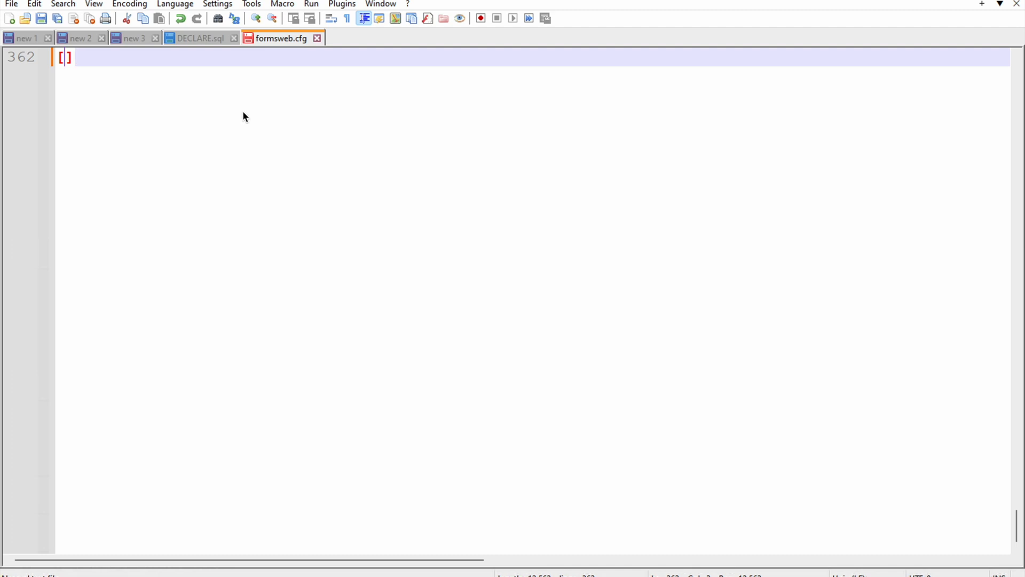
{"action": "mouse_move", "coordinate": [170, 156]}
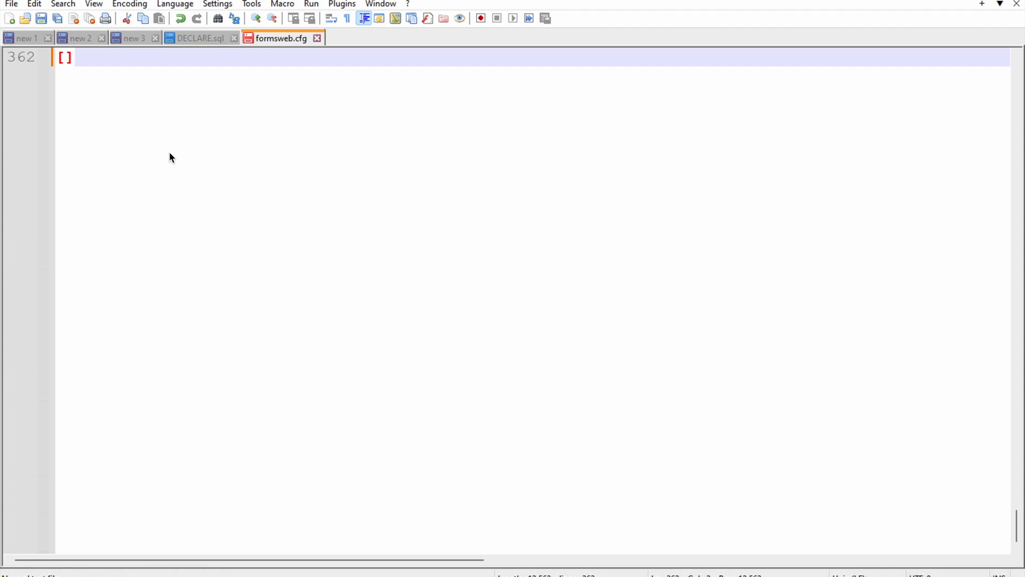
{"action": "type", "text": "test"}
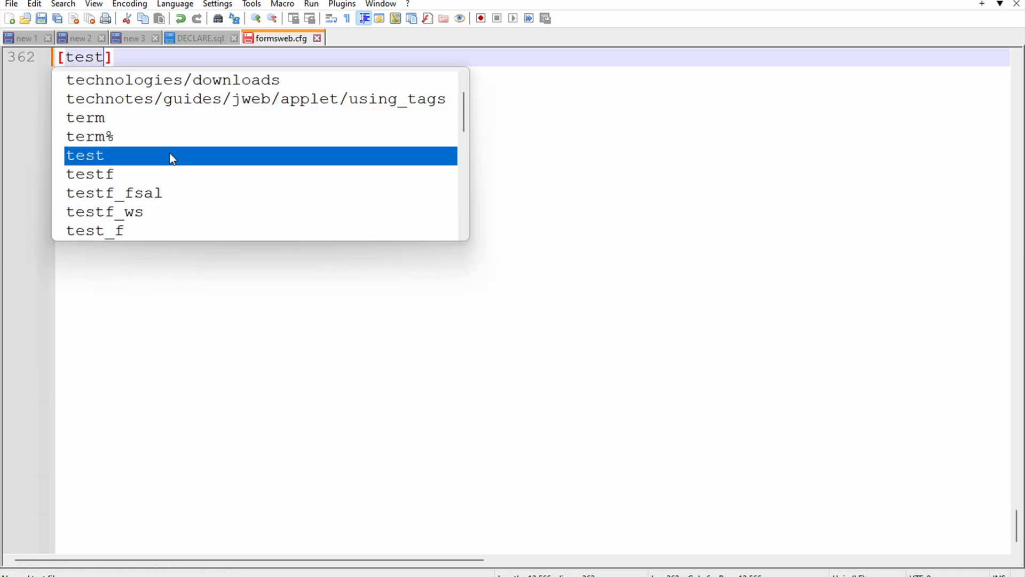
{"action": "type", "text": "_form_"}
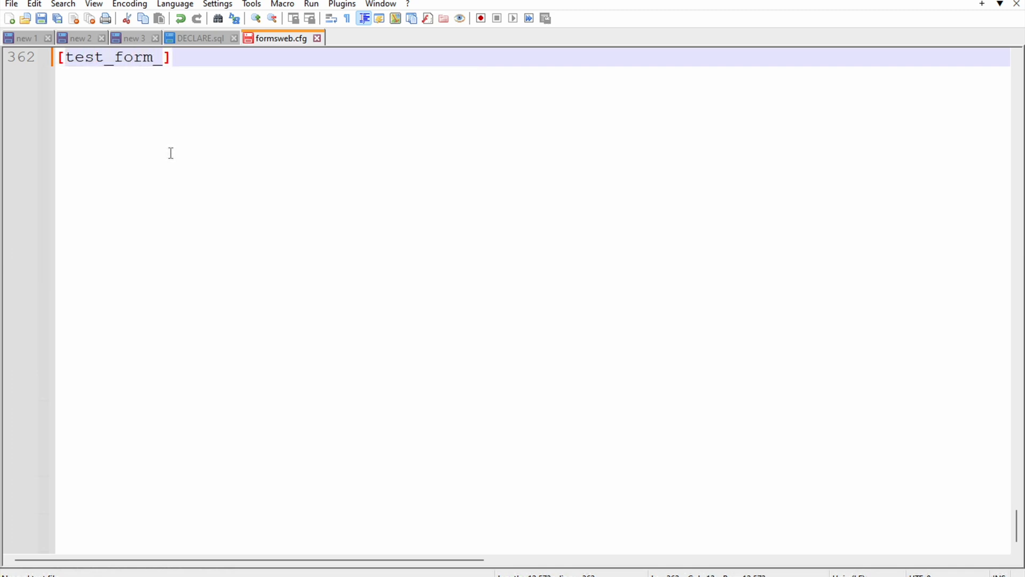
{"action": "type", "text": "stand"}
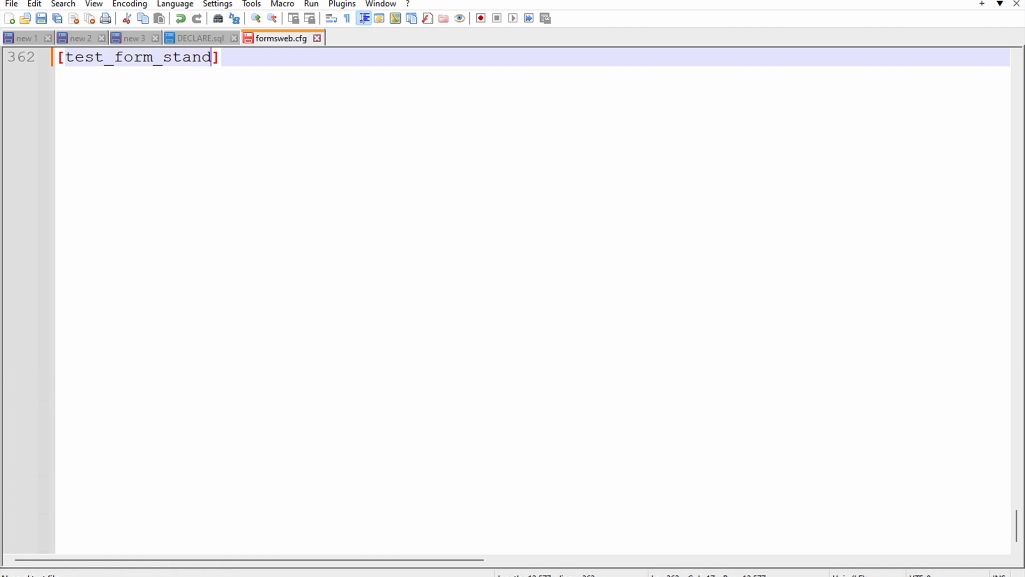
{"action": "type", "text": "ard"}
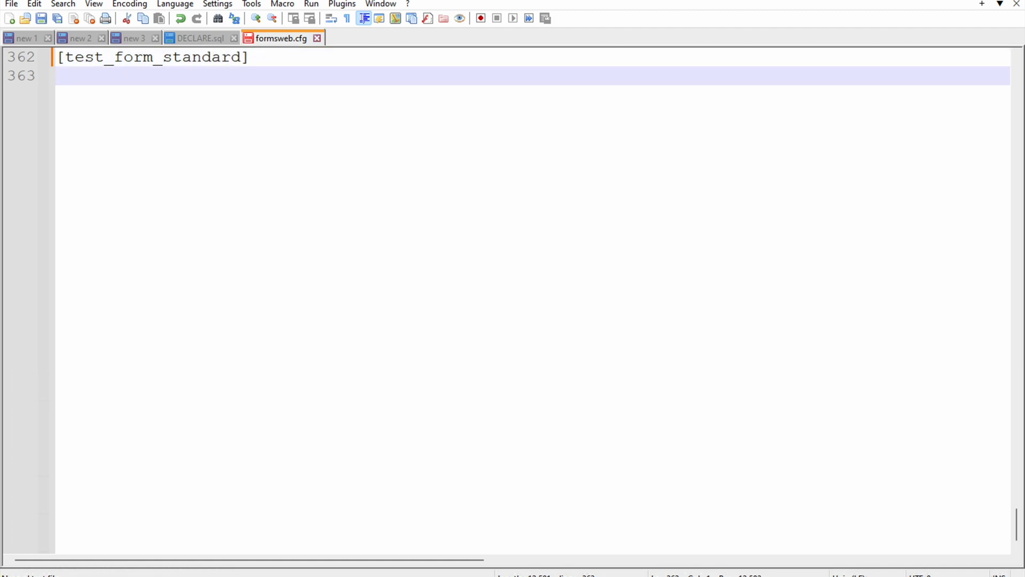
Add the lines form=test_form.fmx and lookAndFeel=swan.
{"action": "type", "text": "form"}
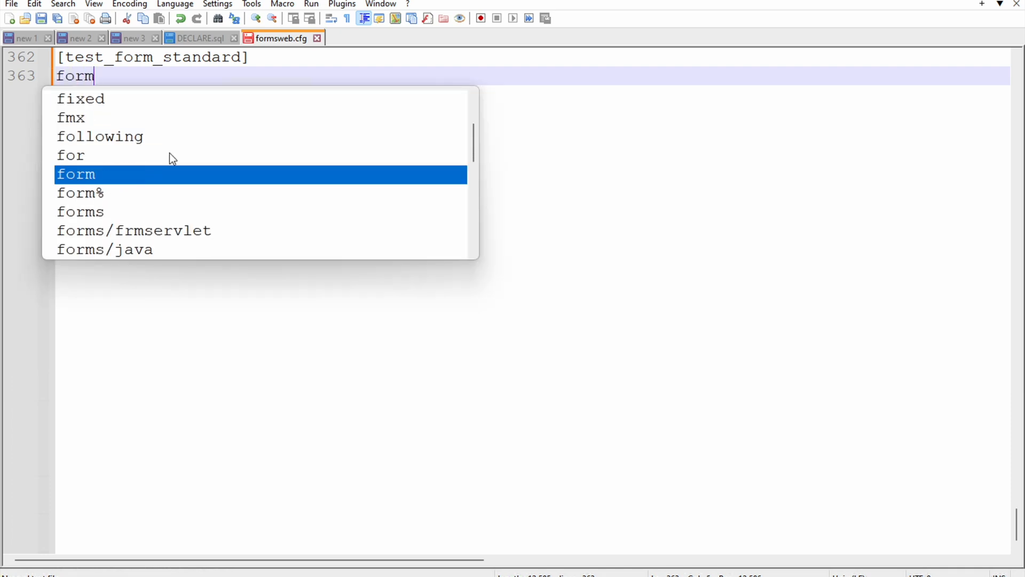
{"action": "type", "text": "="}
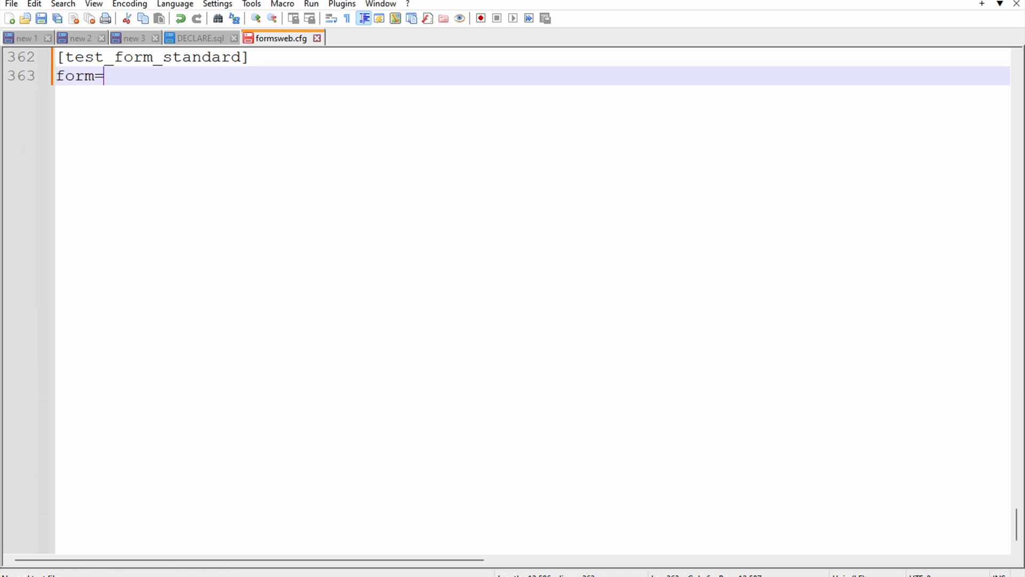
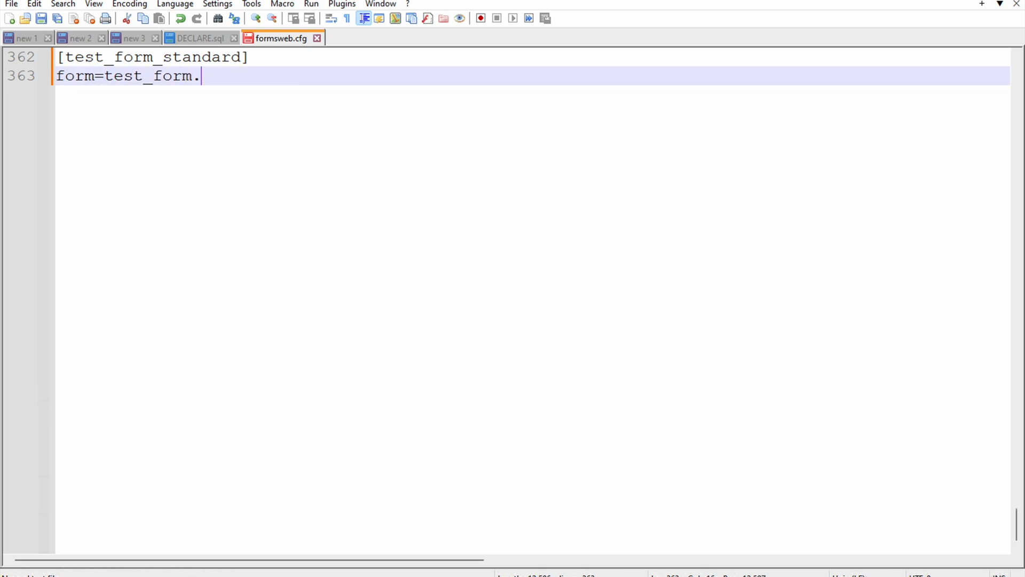
{"action": "type", "text": "fmx"}
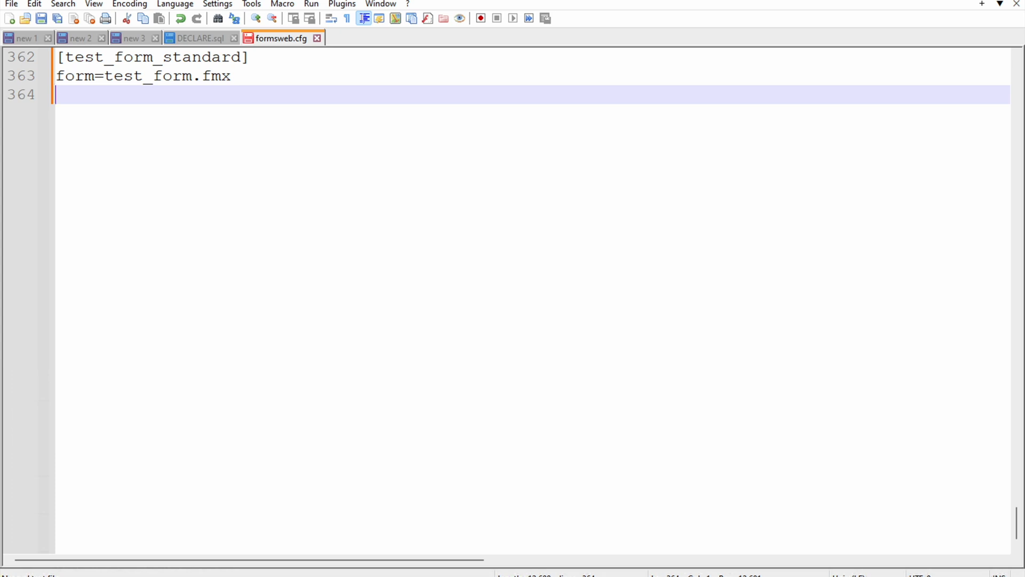
{"action": "type", "text": "lookAndFeel"}
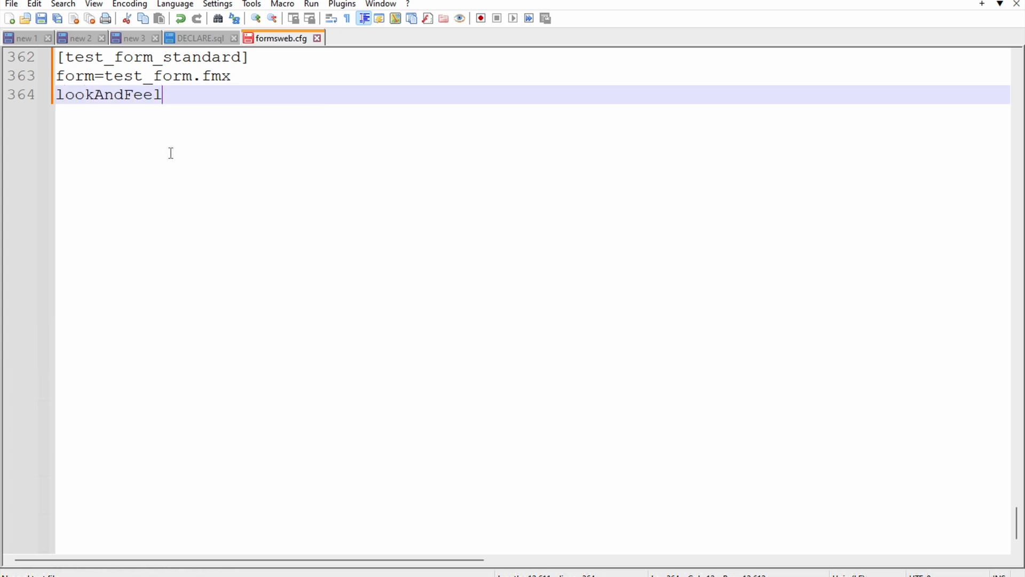
{"action": "type", "text": "=swan"}
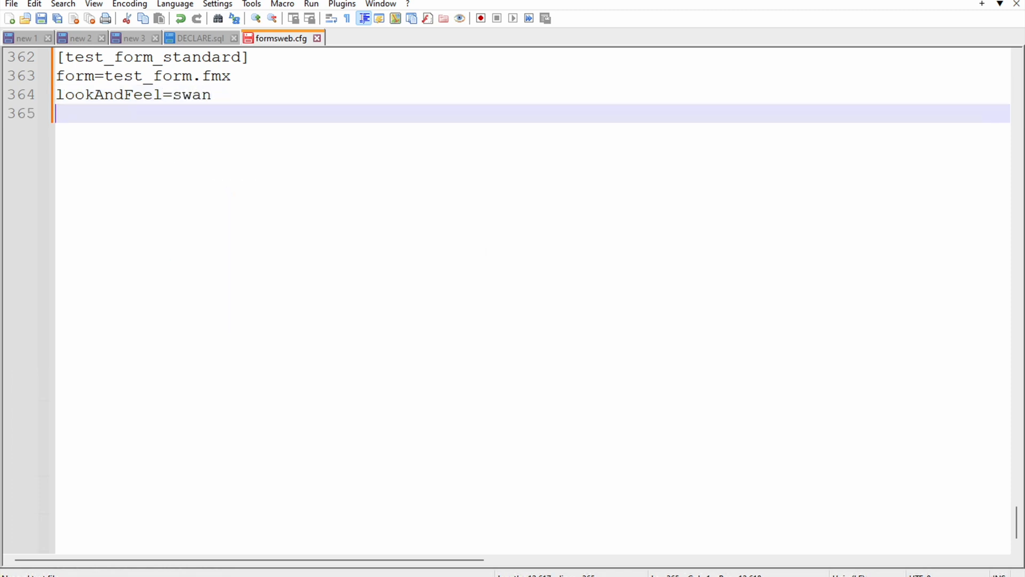
{"action": "type", "text": "userid="}
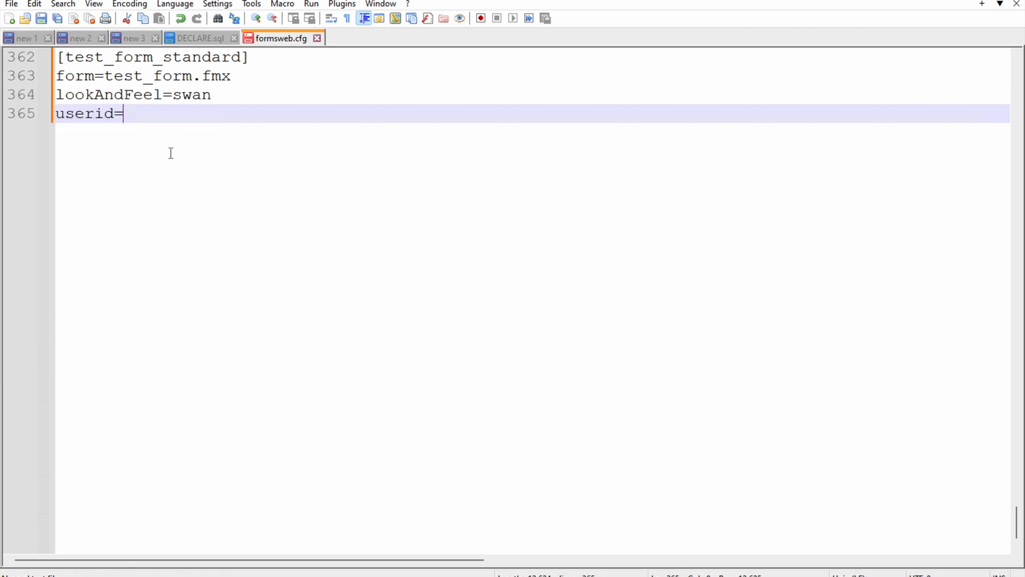
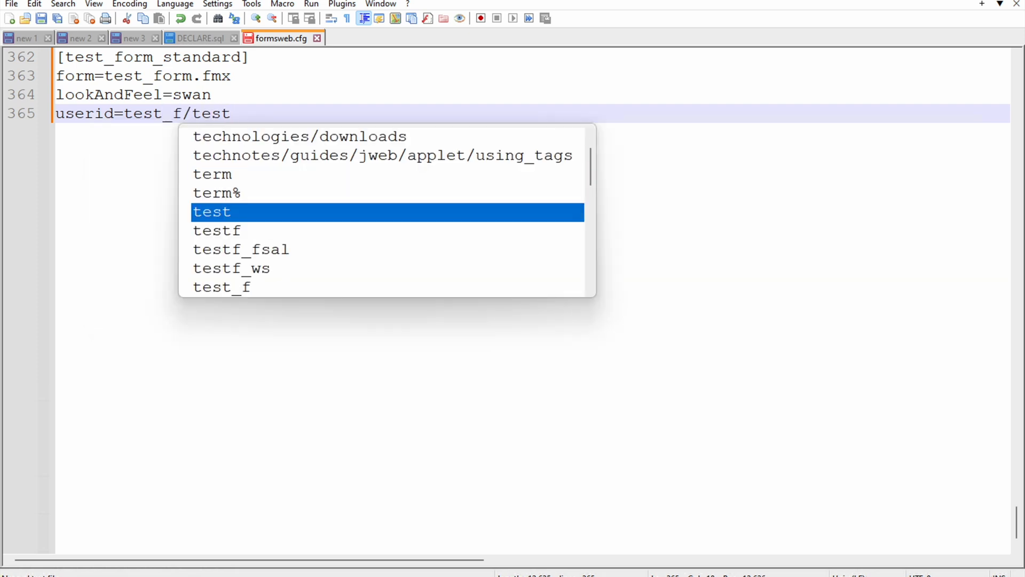
{"action": "type", "text": "@free"}
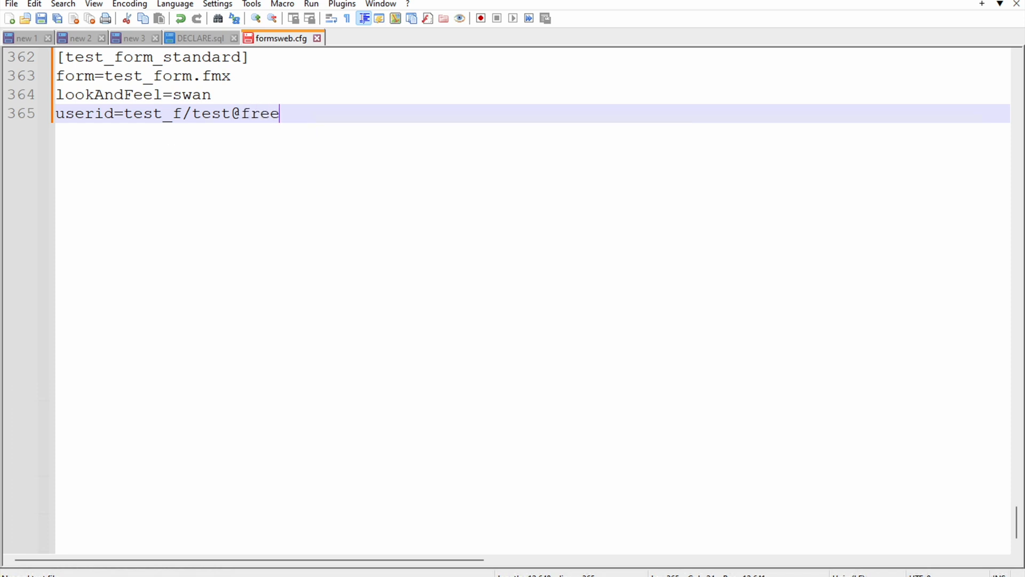
{"action": "type", "text": "pdb1"}
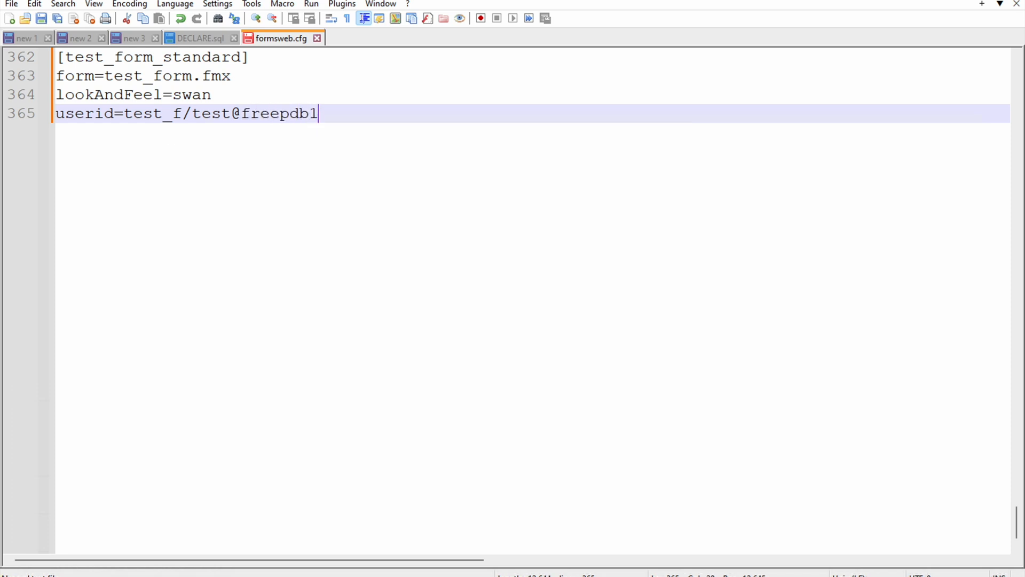
{"action": "mouse_move", "coordinate": [229, 193]}
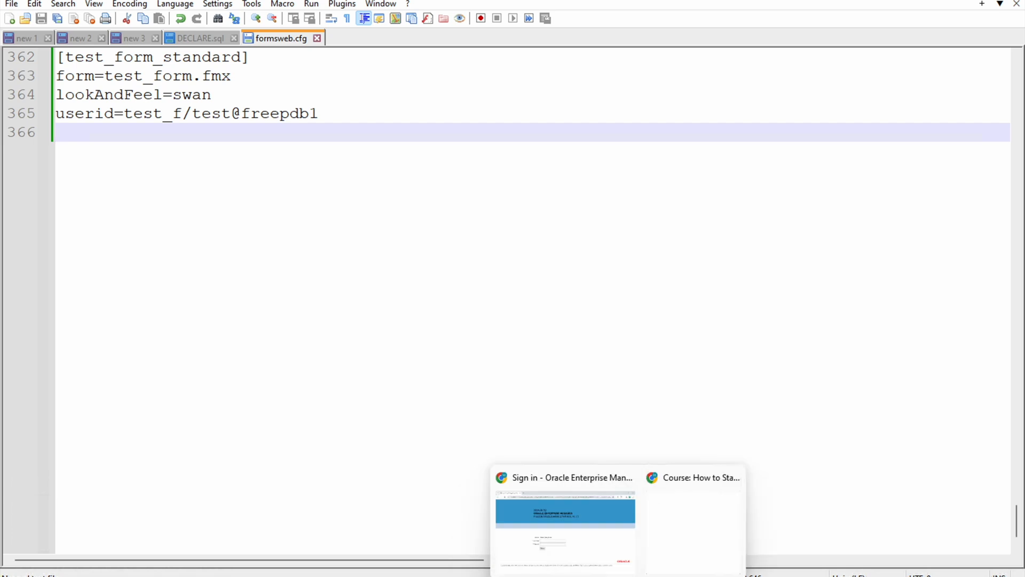
Sign in to Fusion Middleware Control as weblogic.
{"action": "left_click", "coordinate": [564, 516]}
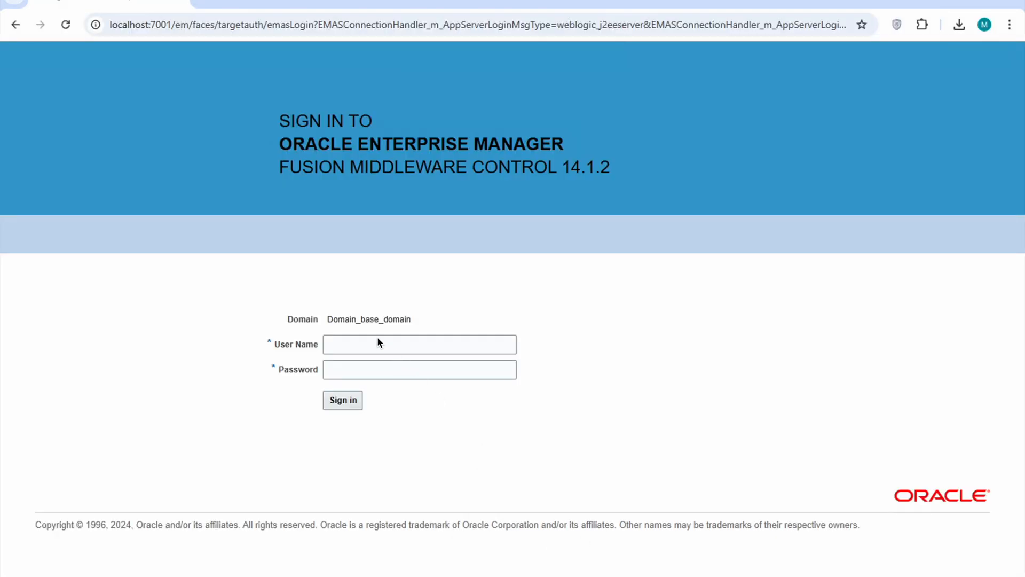
{"action": "type", "text": "web"}
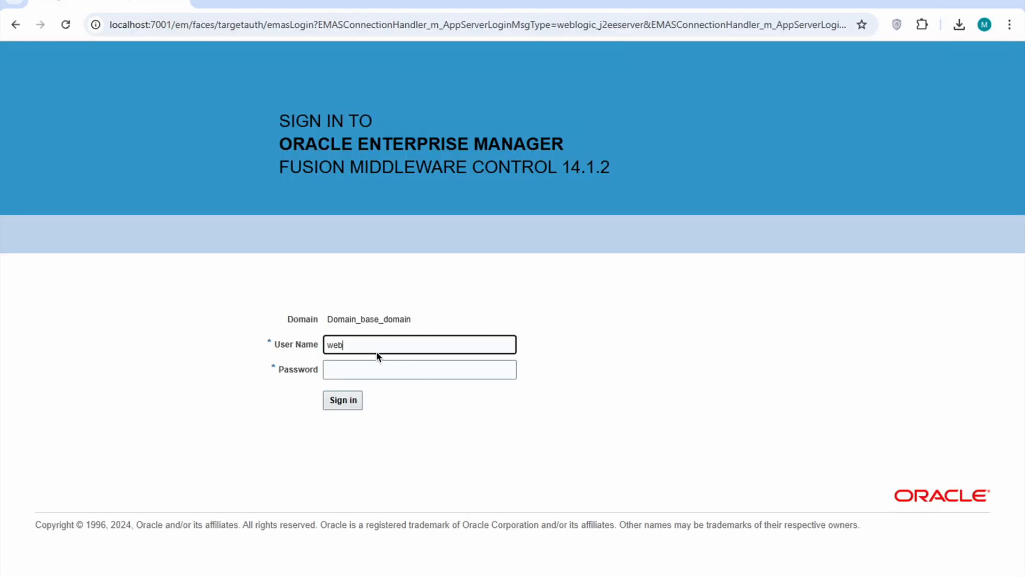
{"action": "type", "text": "logic"}
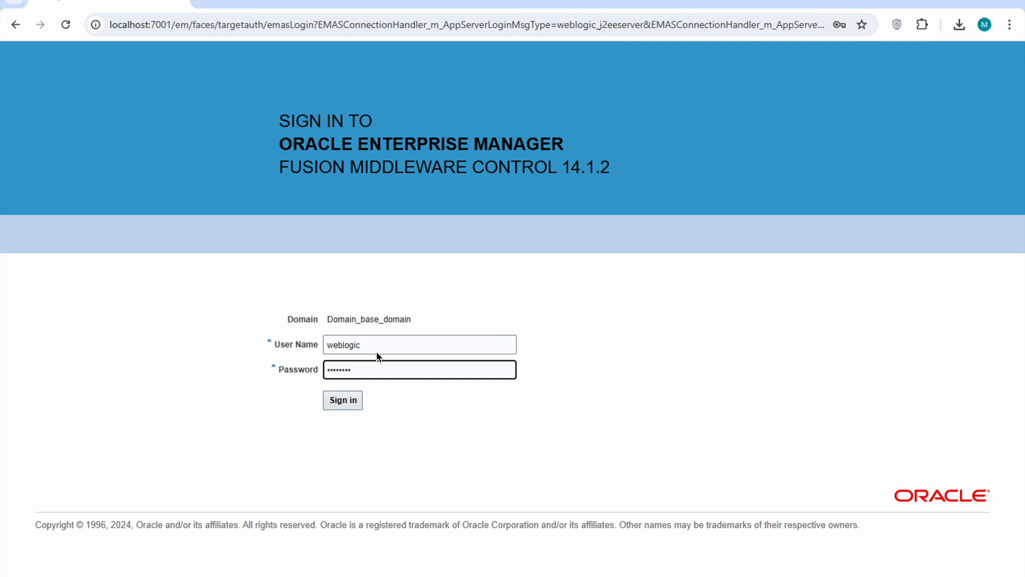
{"action": "left_click", "coordinate": [342, 399]}
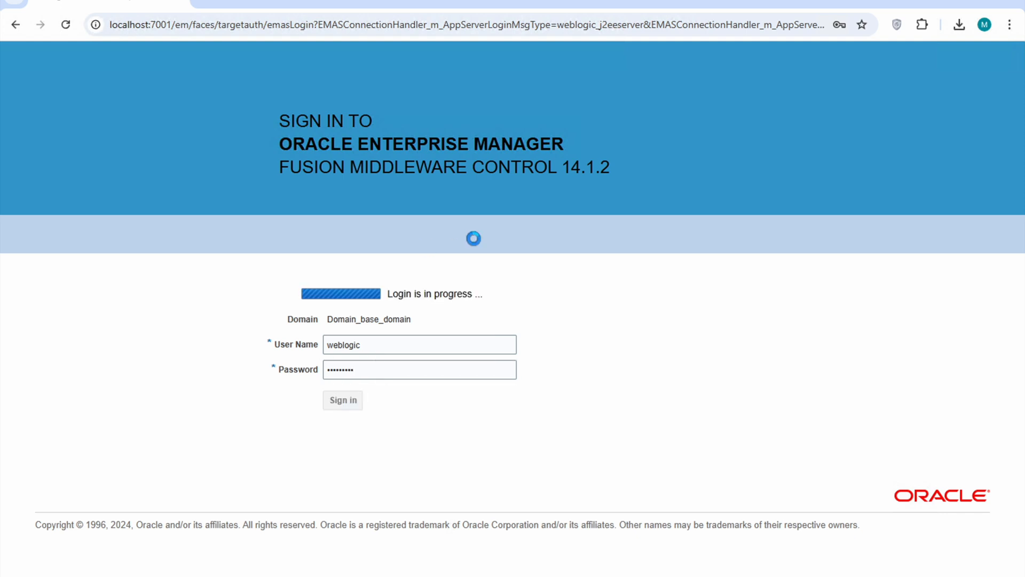
{"action": "left_click", "coordinate": [343, 399]}
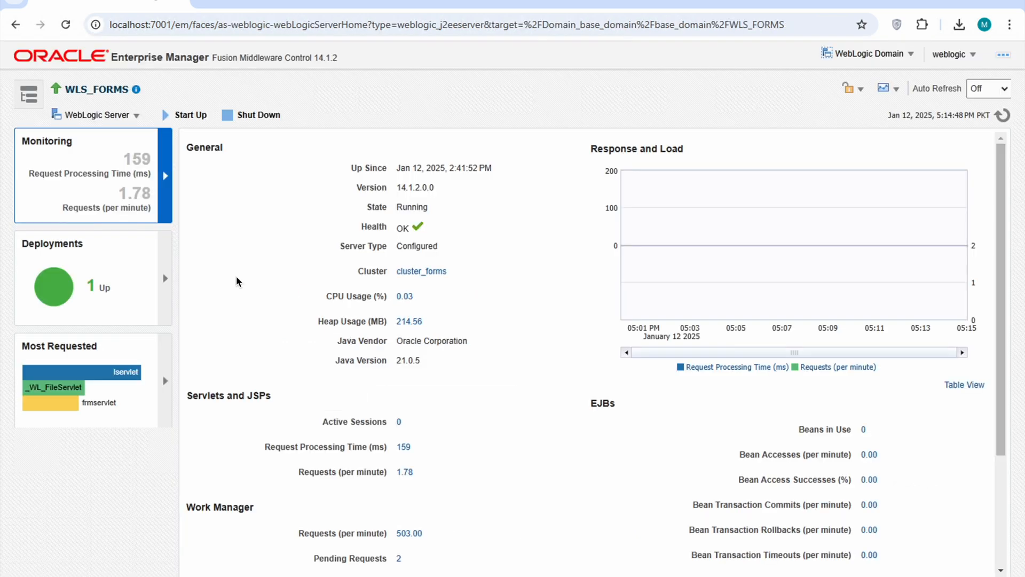
{"action": "mouse_move", "coordinate": [350, 209]}
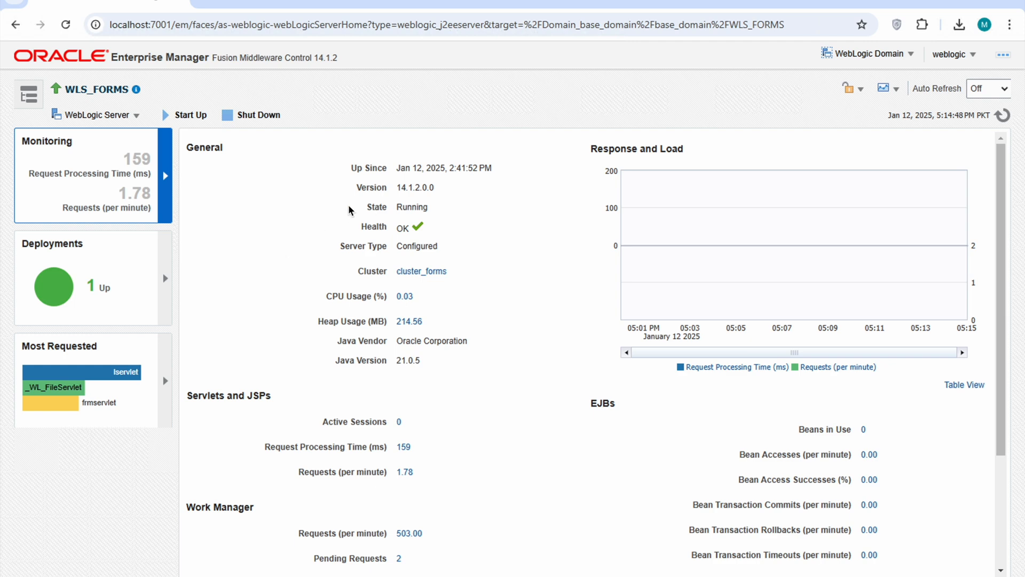
Shut down the WLS_FORMS server, dismiss the confirmation, and start it again.
{"action": "left_click", "coordinate": [257, 115]}
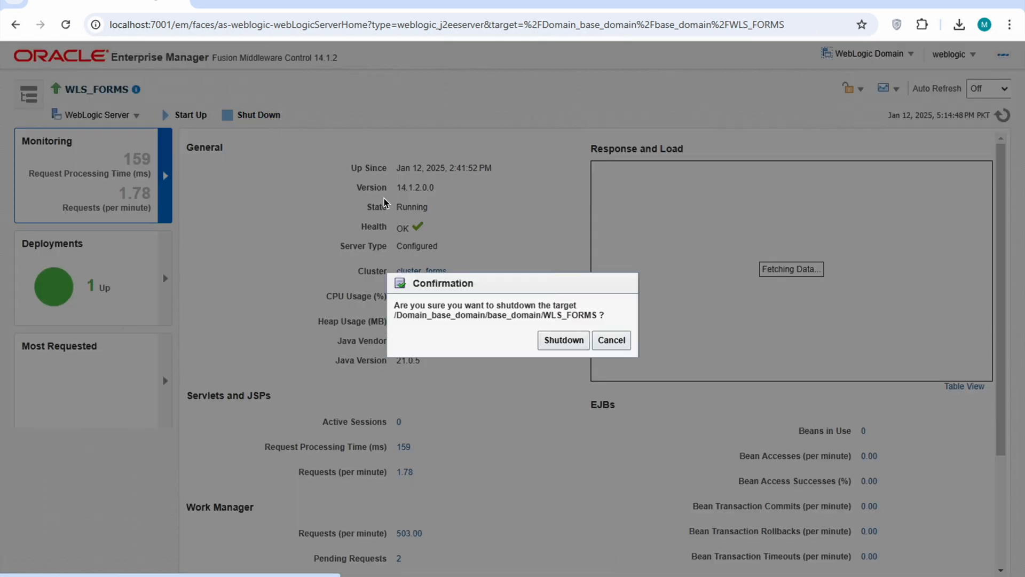
{"action": "left_click", "coordinate": [609, 340]}
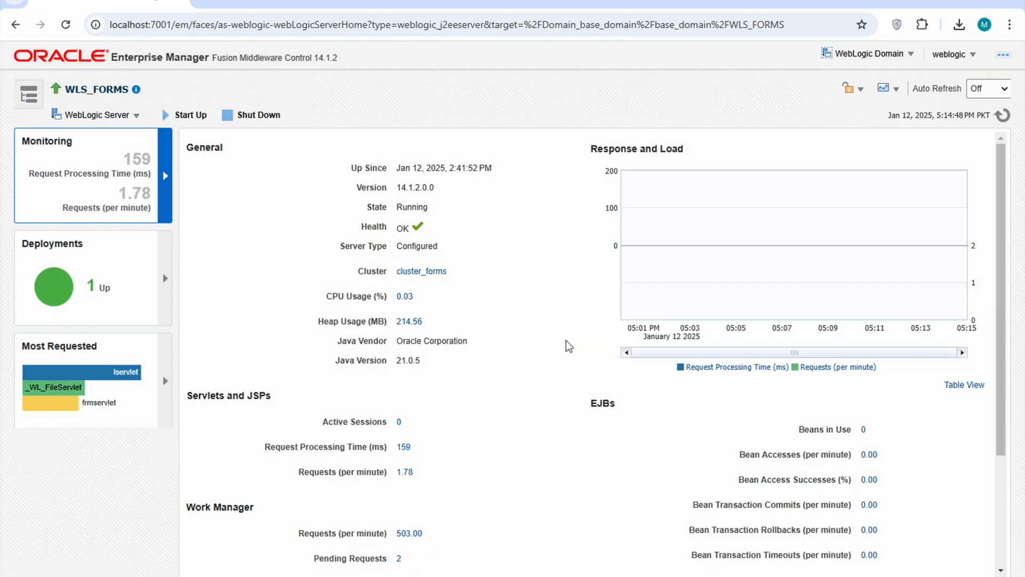
{"action": "left_click", "coordinate": [256, 114]}
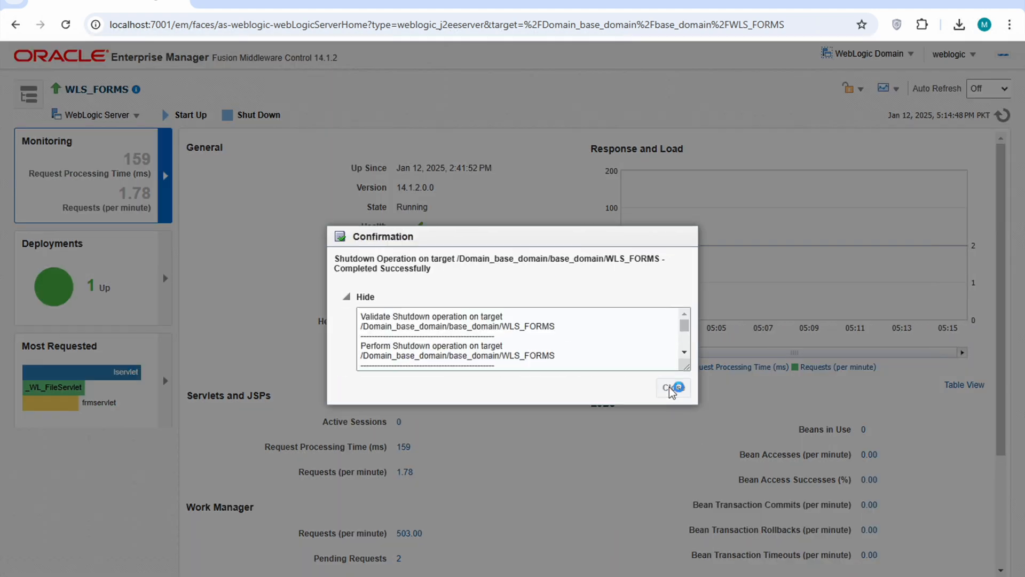
{"action": "left_click", "coordinate": [672, 388]}
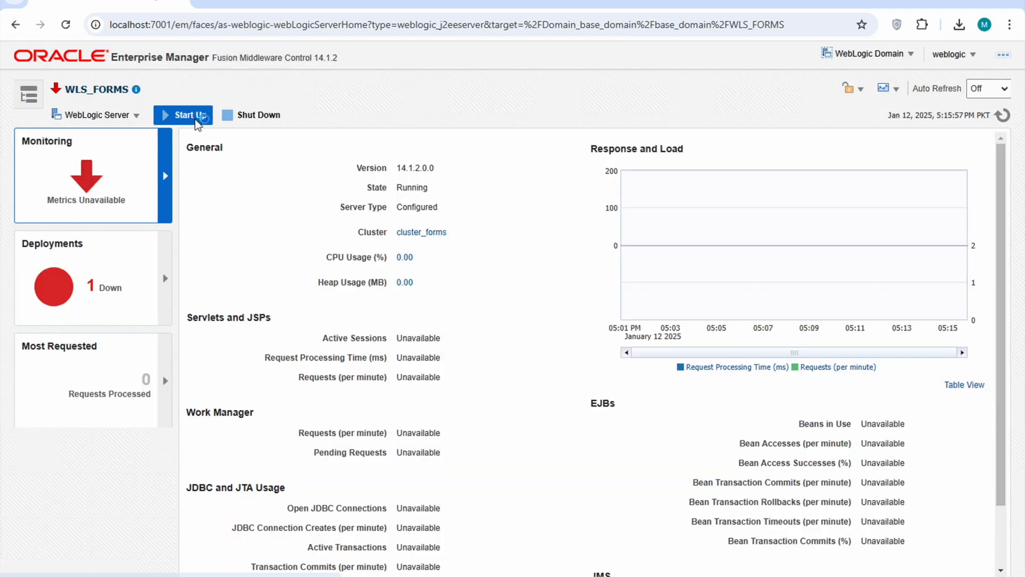
{"action": "left_click", "coordinate": [188, 115]}
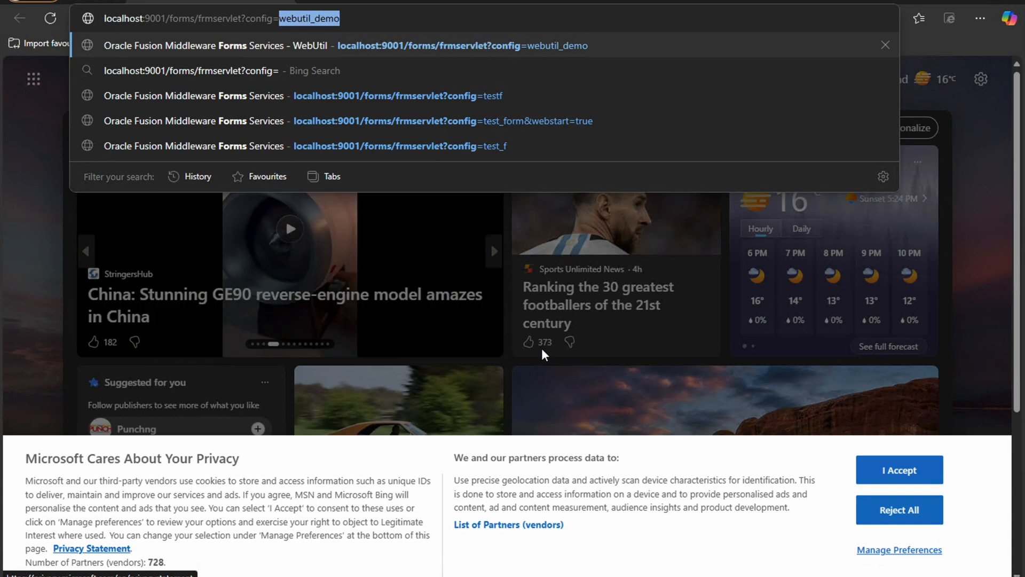
Change the frmservlet URL config from webutil_demo to test_form_standard and load it.
{"action": "key", "text": "Delete"}
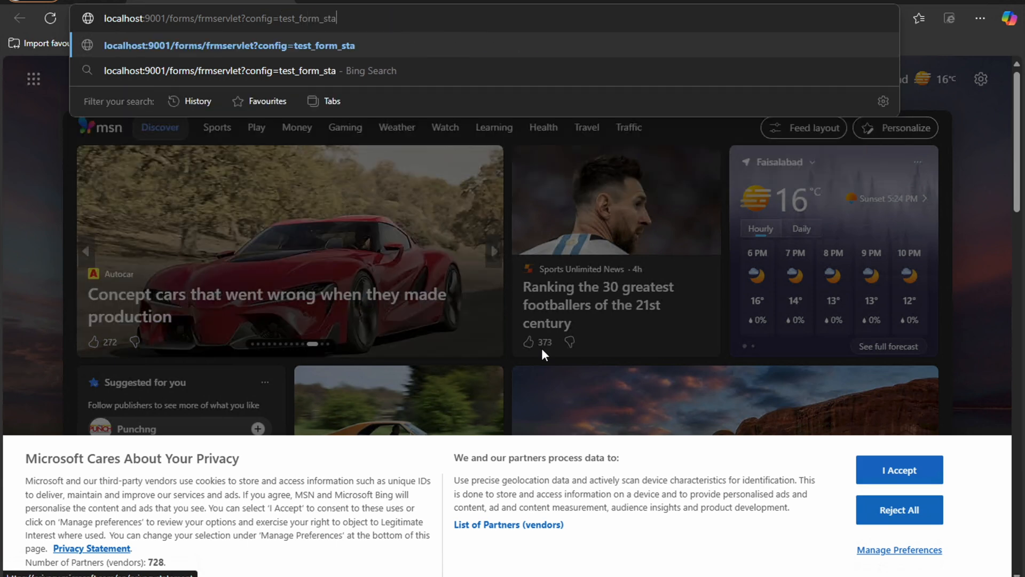
{"action": "type", "text": "ndard"}
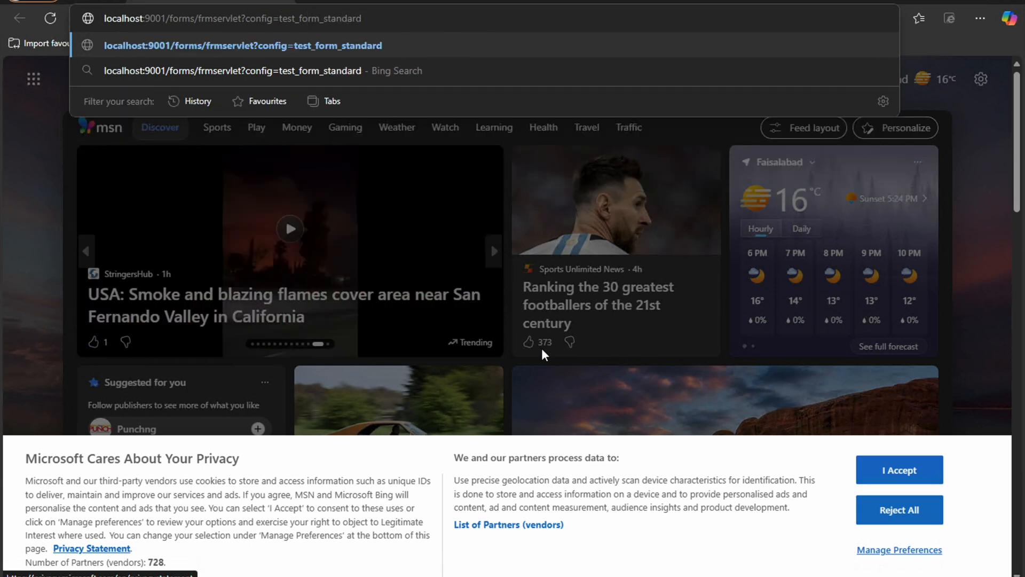
{"action": "left_click", "coordinate": [232, 18]}
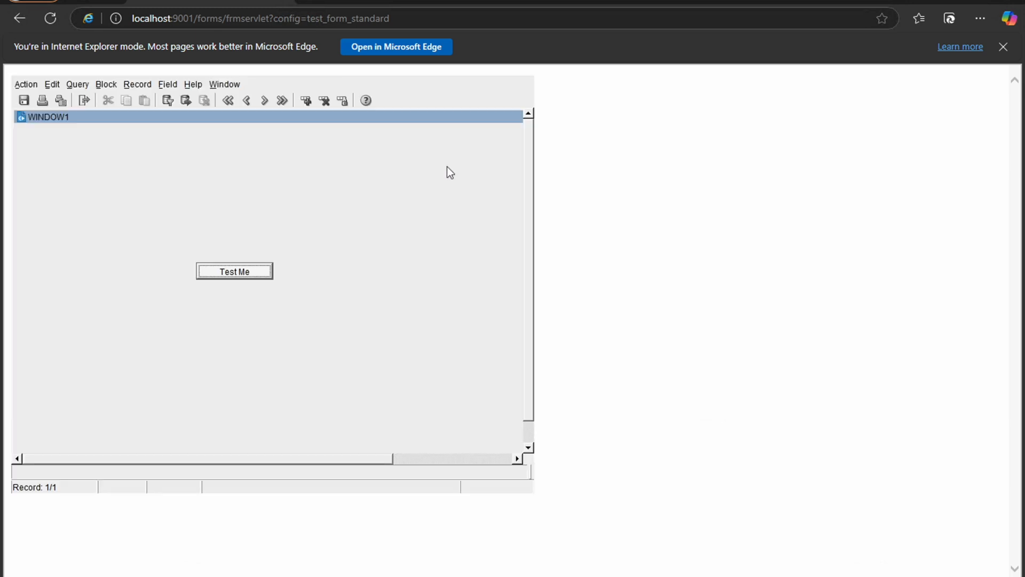
{"action": "mouse_move", "coordinate": [443, 172]}
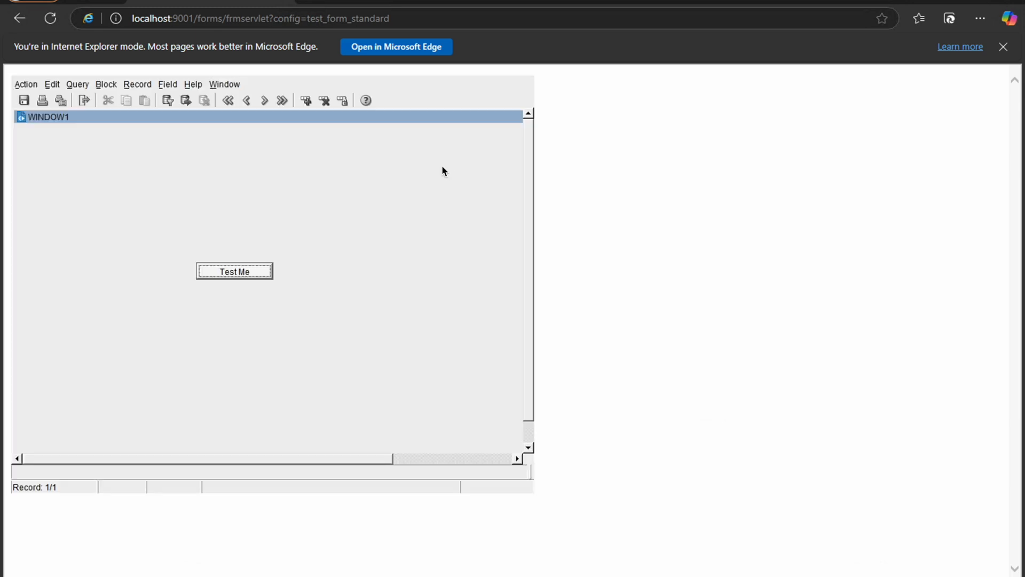
{"action": "mouse_move", "coordinate": [121, 313]}
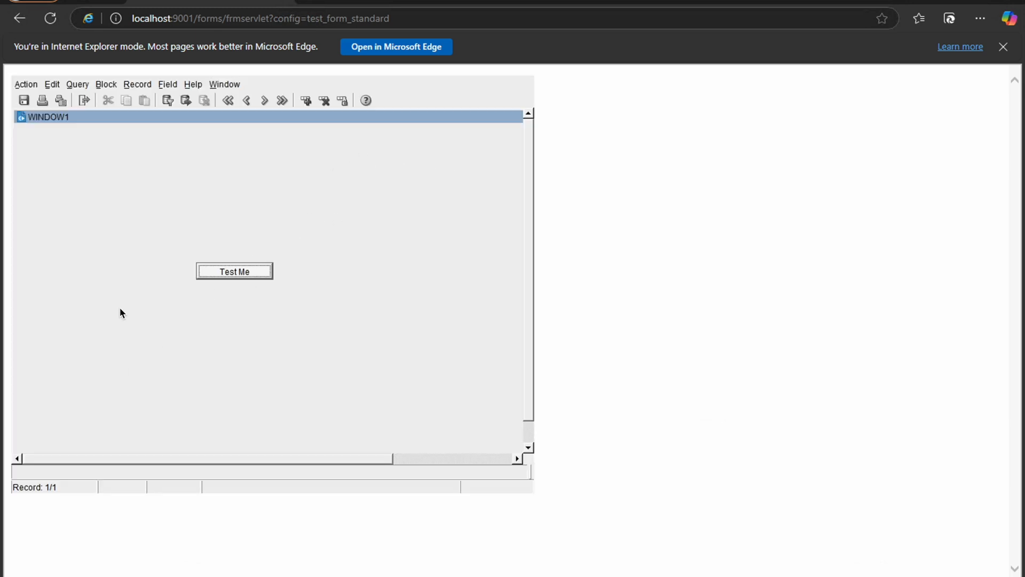
{"action": "mouse_move", "coordinate": [413, 24]}
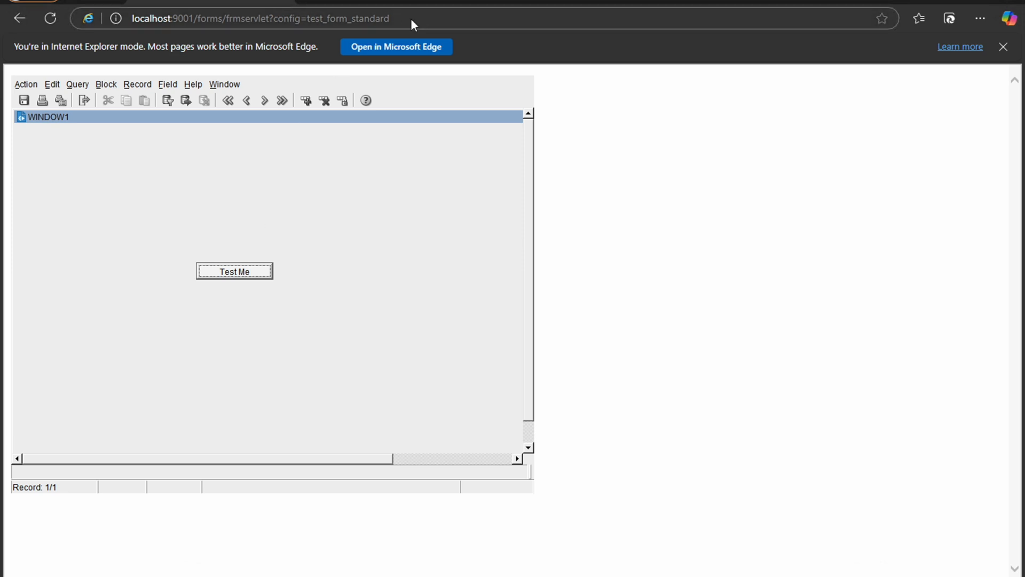
{"action": "left_click", "coordinate": [262, 18]}
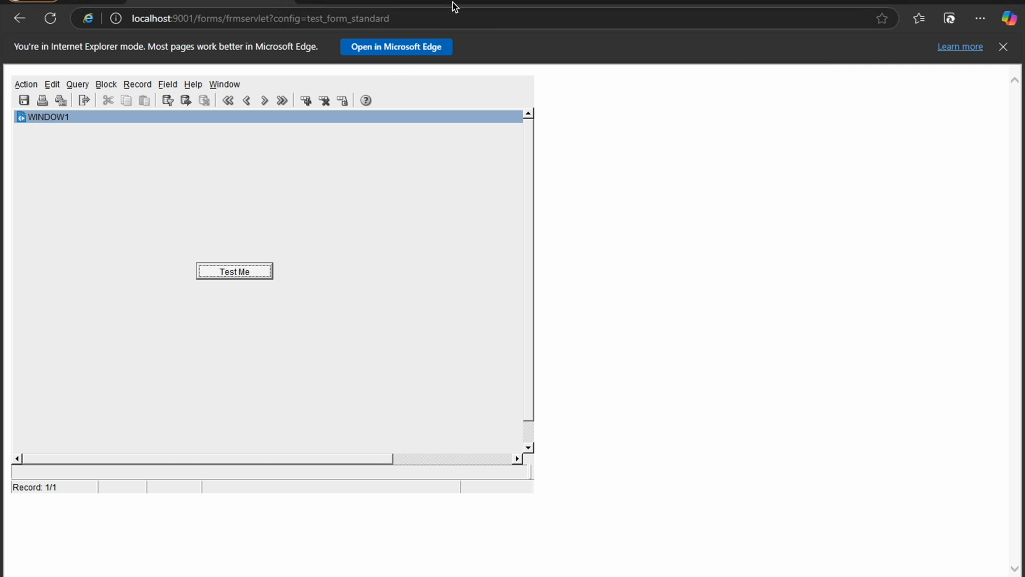
{"action": "left_click", "coordinate": [262, 19]}
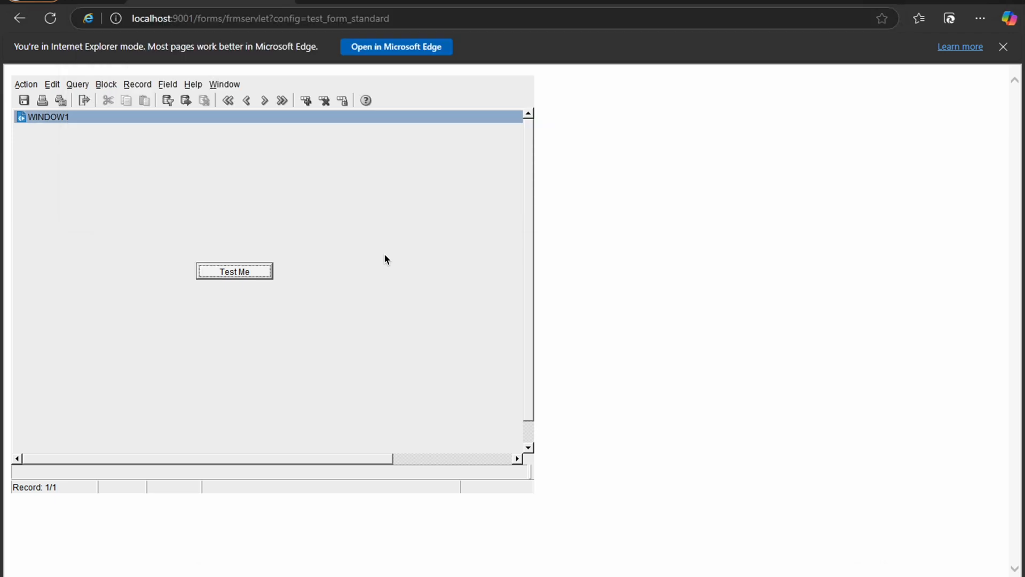
{"action": "mouse_move", "coordinate": [277, 272]}
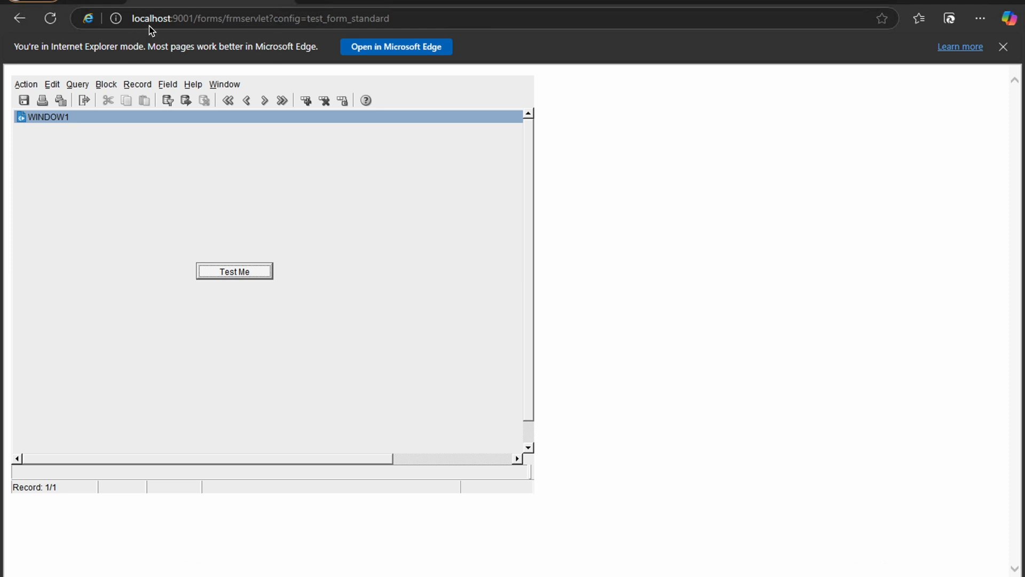
{"action": "left_click", "coordinate": [261, 18]}
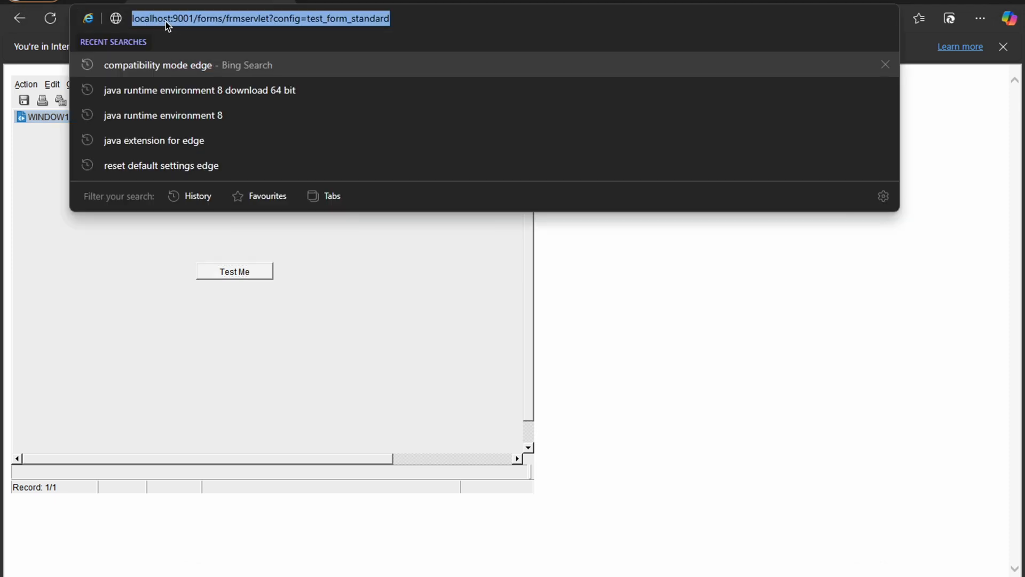
{"action": "mouse_move", "coordinate": [407, 24]}
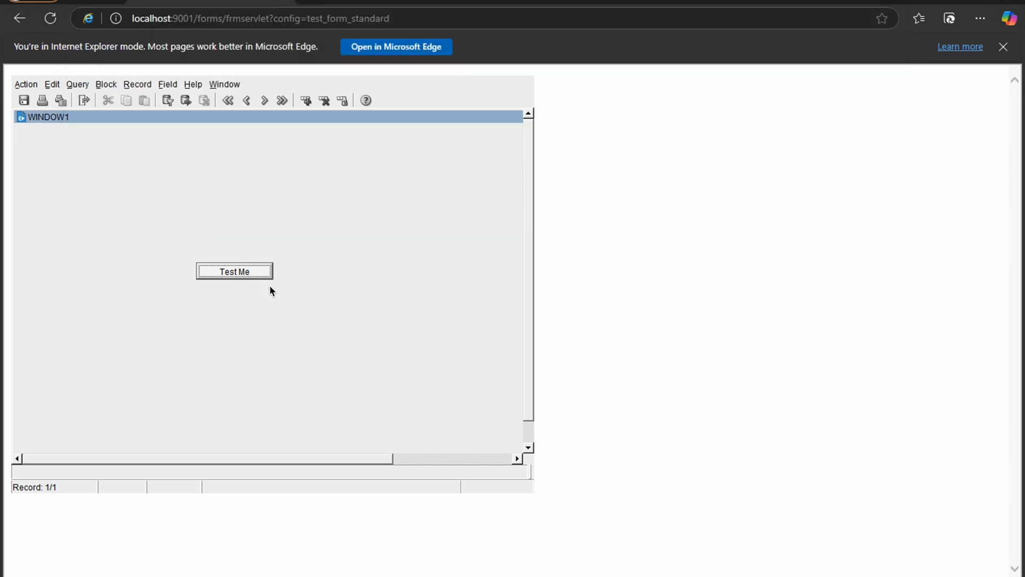
{"action": "mouse_move", "coordinate": [511, 254]}
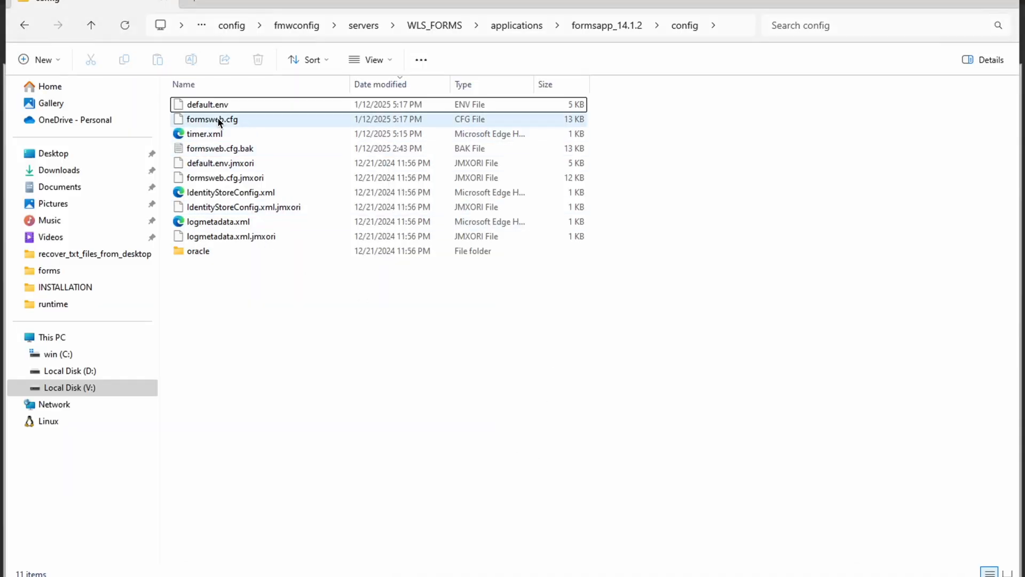
{"action": "left_click", "coordinate": [212, 119]}
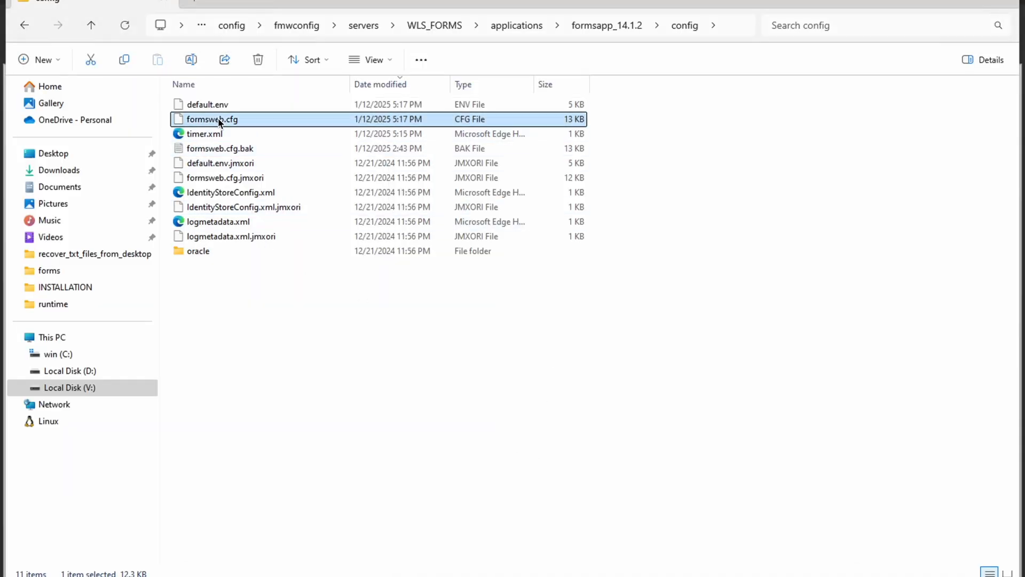
{"action": "mouse_move", "coordinate": [219, 119]}
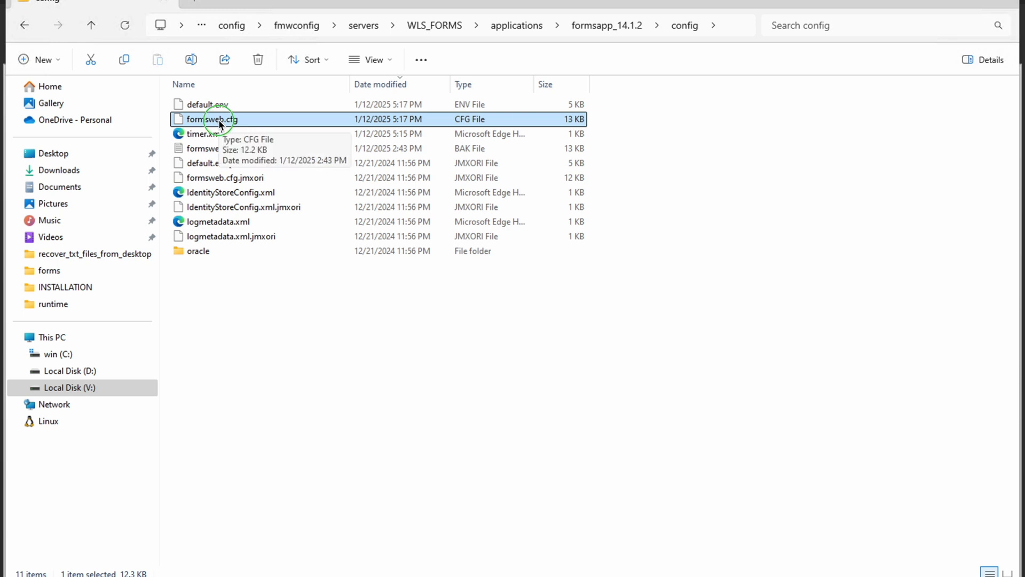
{"action": "right_click", "coordinate": [211, 119]}
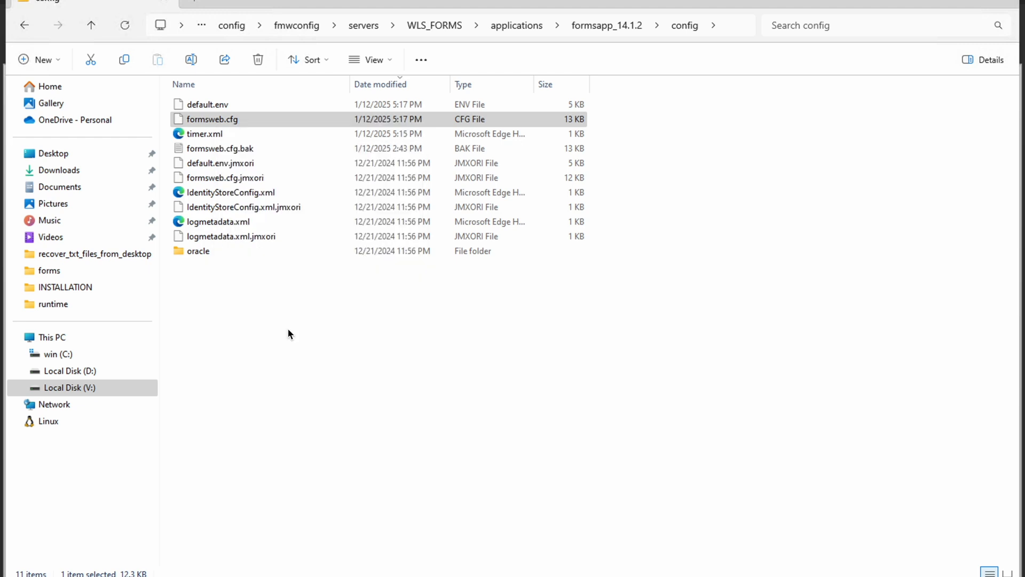
Reopen formsweb.cfg and review the [test_form_standard] section at its end.
{"action": "double_click", "coordinate": [212, 119]}
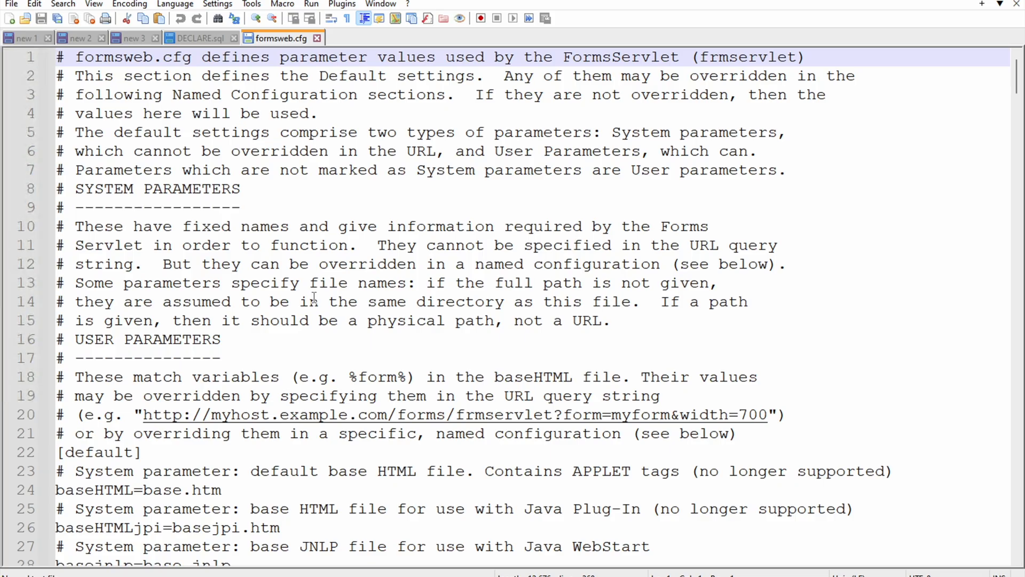
{"action": "scroll", "scroll_direction": "down", "scroll_amount": 3}
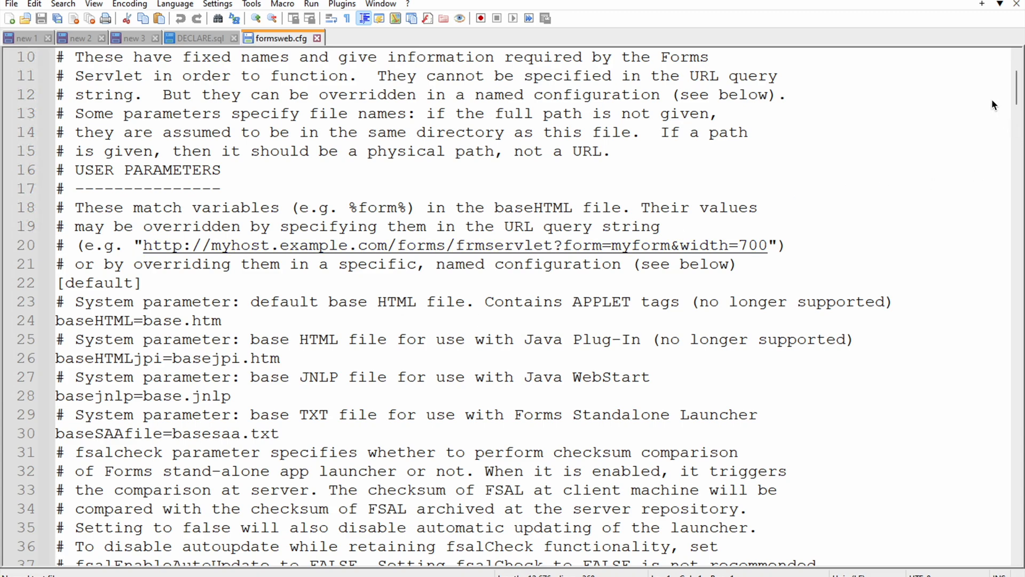
{"action": "scroll", "scroll_direction": "down", "scroll_amount": 3}
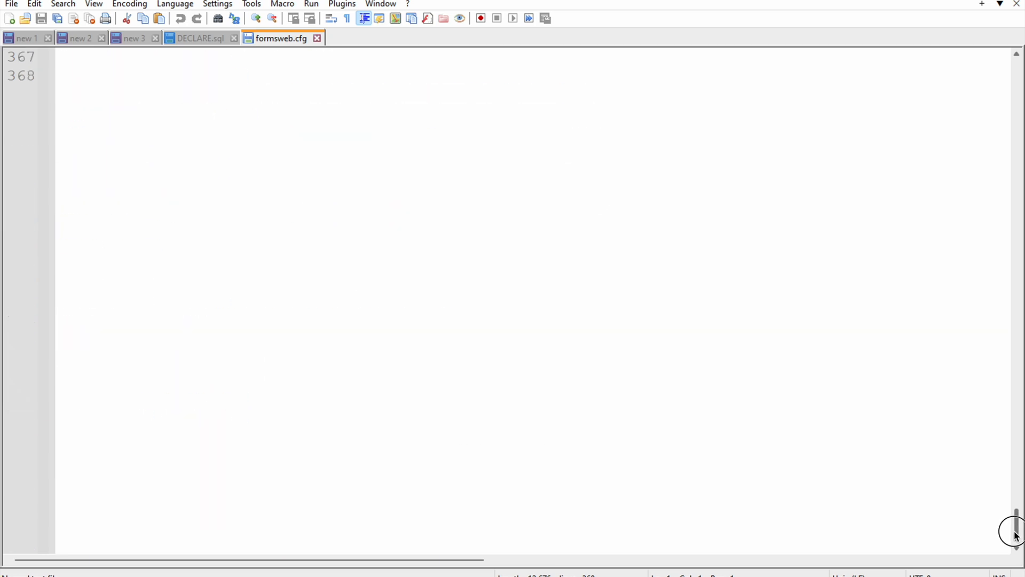
{"action": "scroll", "scroll_direction": "up", "scroll_amount": 3}
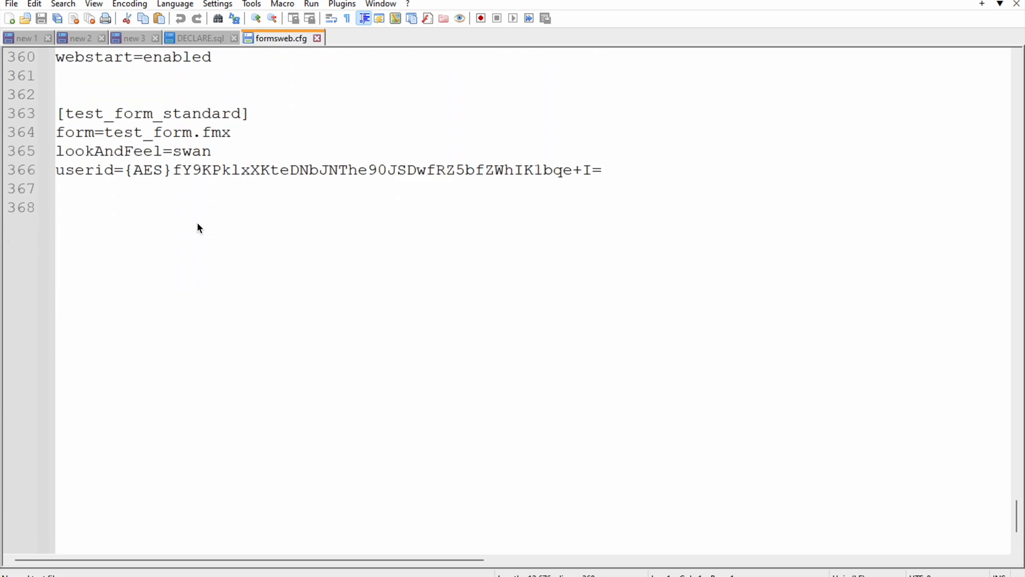
{"action": "mouse_move", "coordinate": [655, 351]}
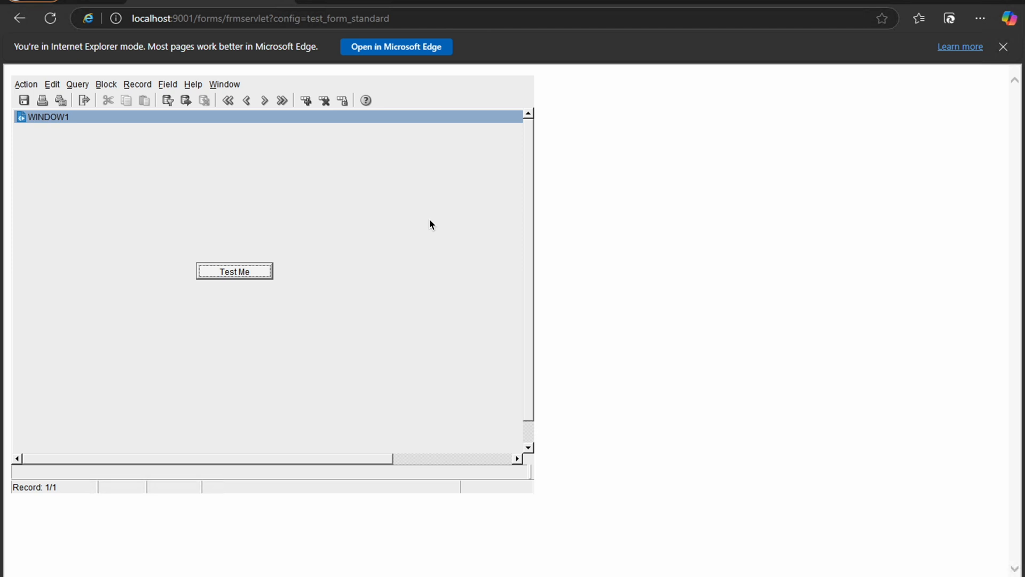
{"action": "mouse_move", "coordinate": [497, 294]}
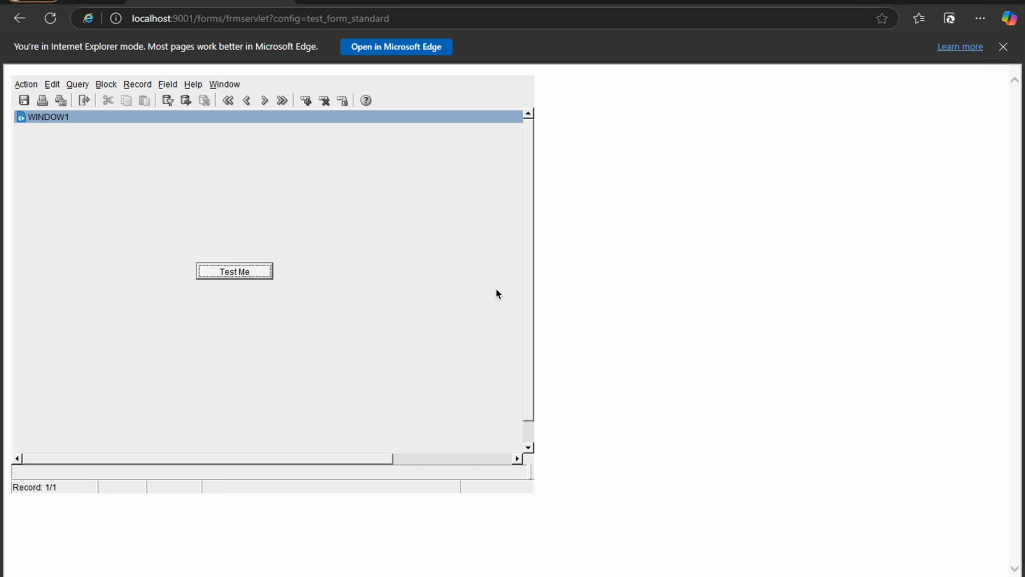
{"action": "mouse_move", "coordinate": [477, 177]}
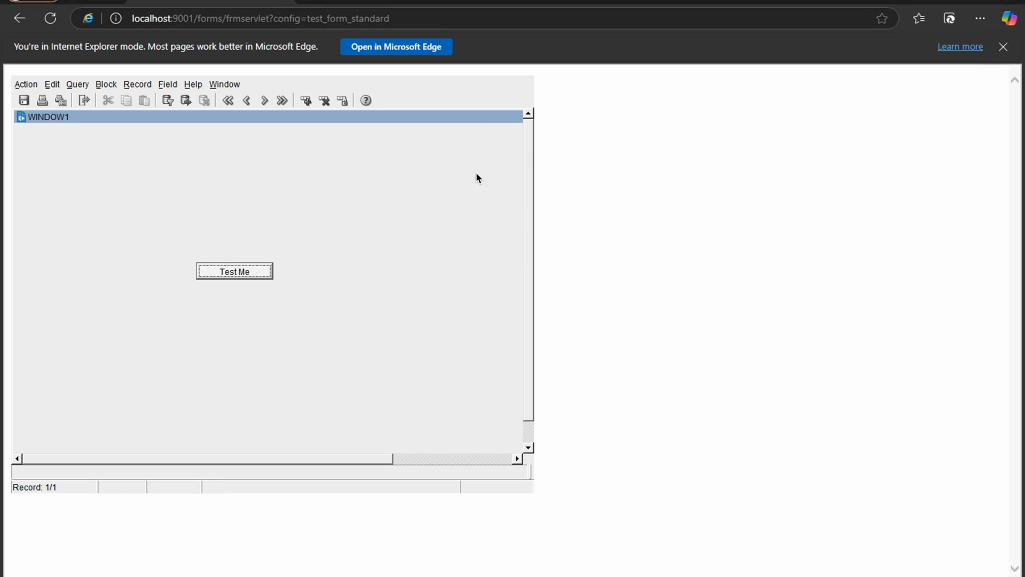
{"action": "mouse_move", "coordinate": [887, 31]}
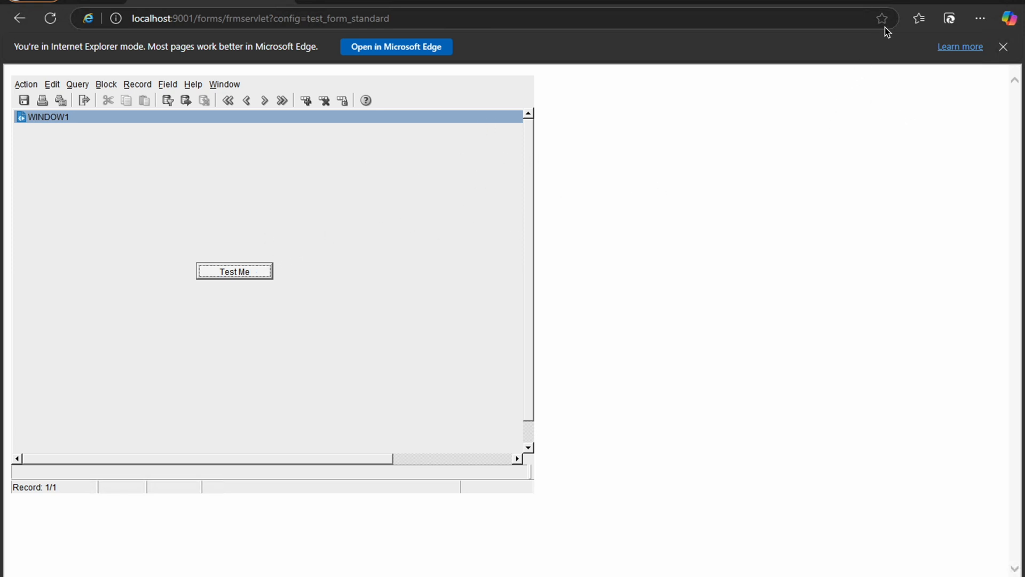